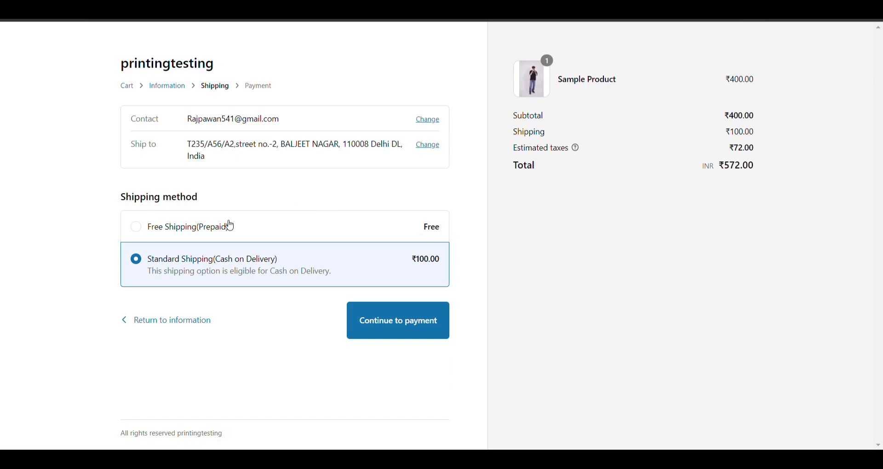
Preview the payment step with Free Shipping (Prepaid) selected at checkout.
click(135, 226)
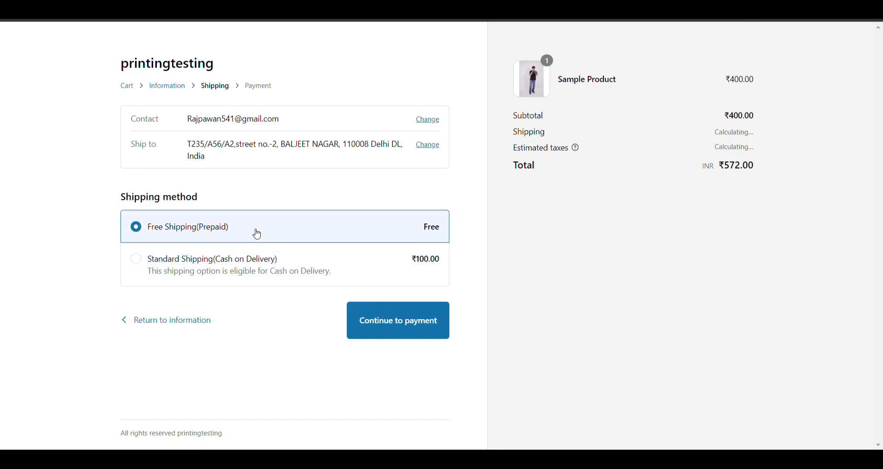
click(398, 320)
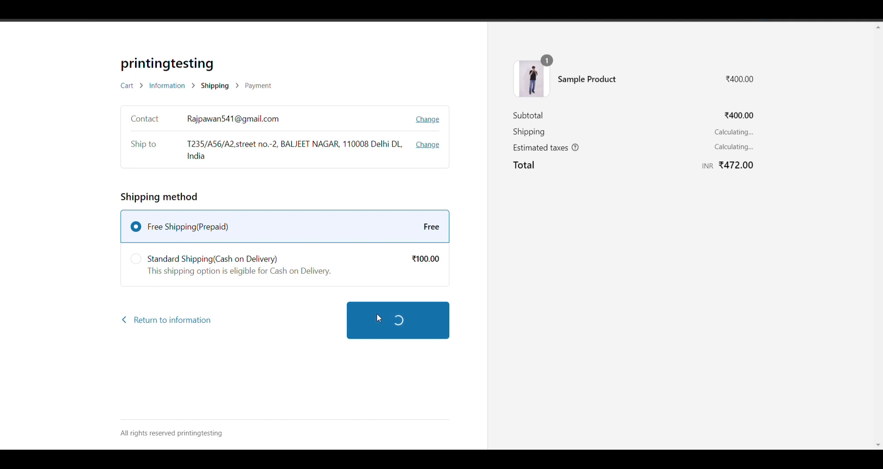
click(398, 320)
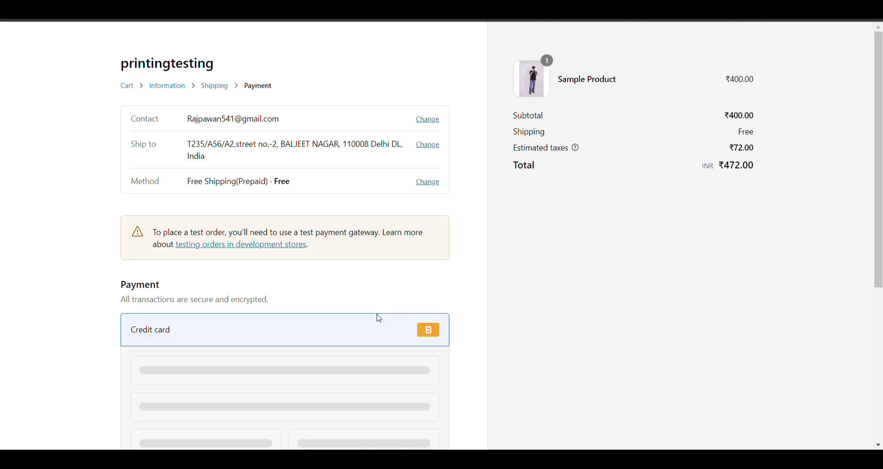
scroll(down, 3)
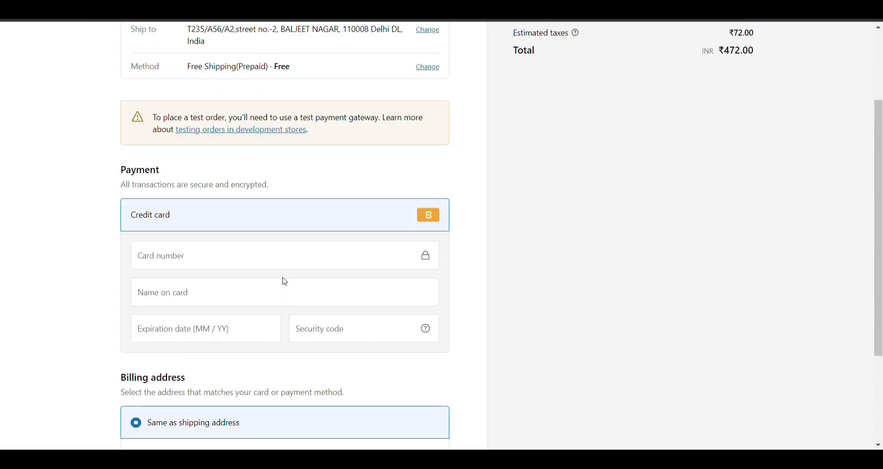
scroll(up, 3)
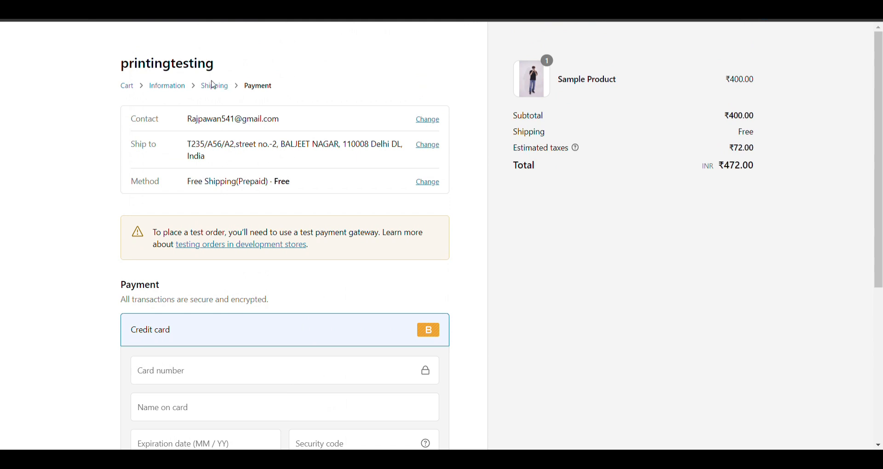
Switch to Standard Shipping (Cash on Delivery) and preview the payment step again.
click(214, 86)
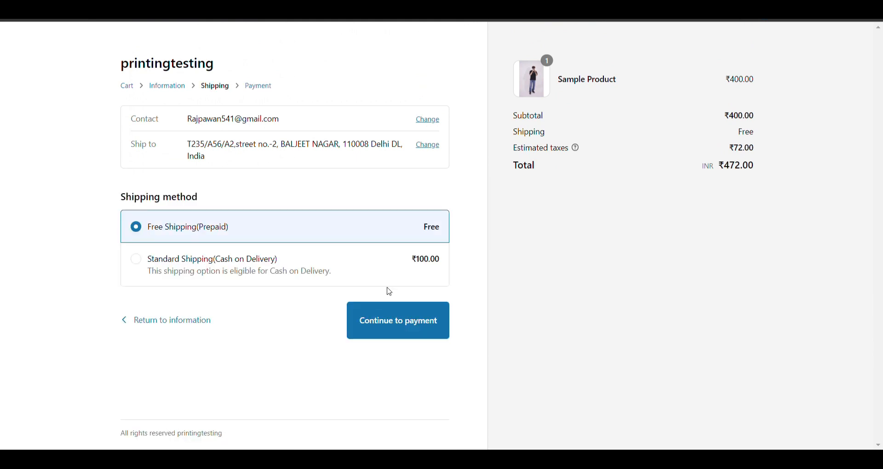
click(135, 258)
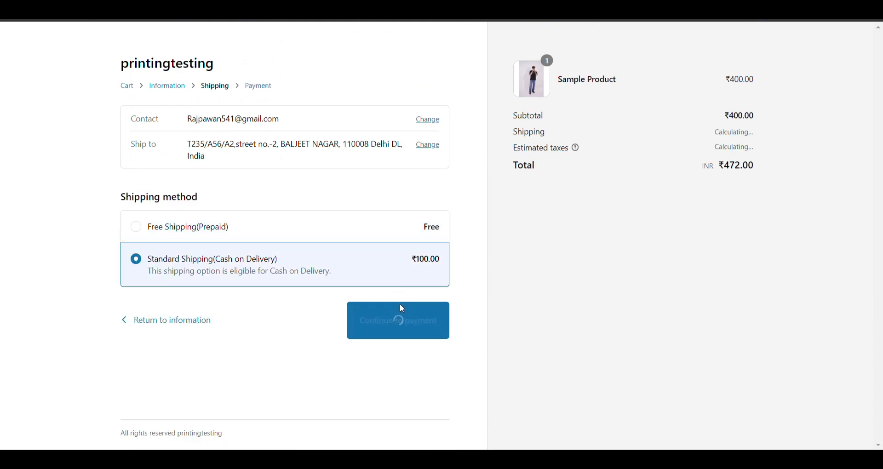
click(399, 320)
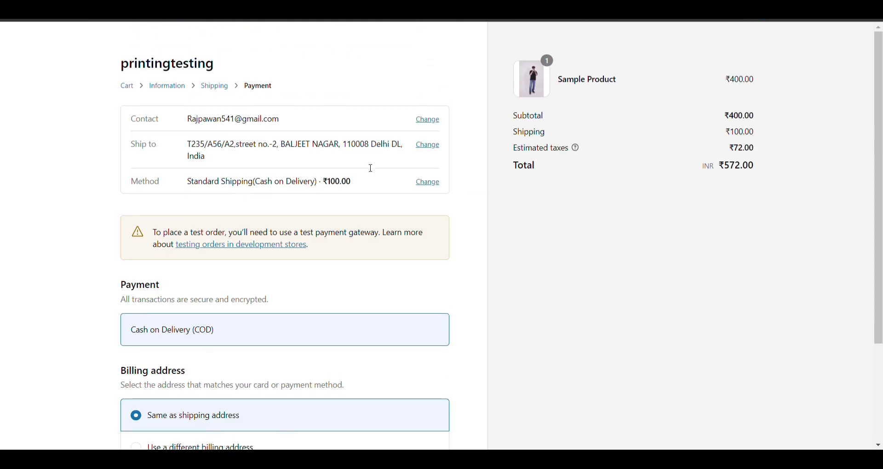
mouse_move(562, 92)
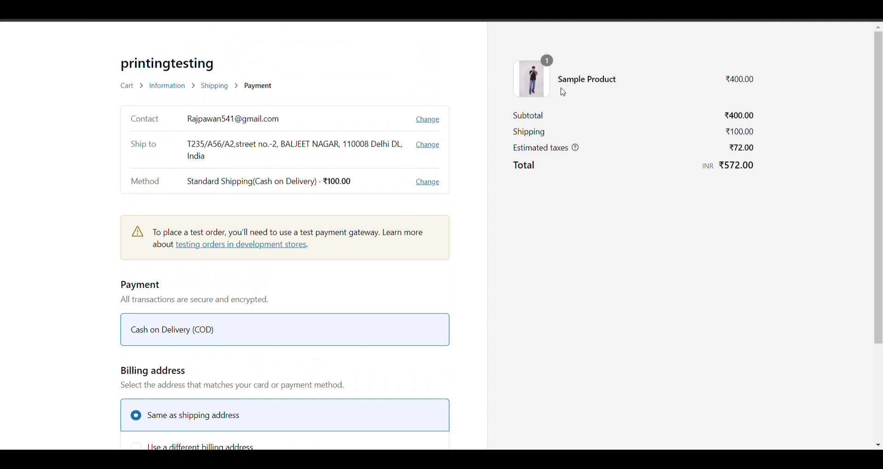
mouse_move(830, 50)
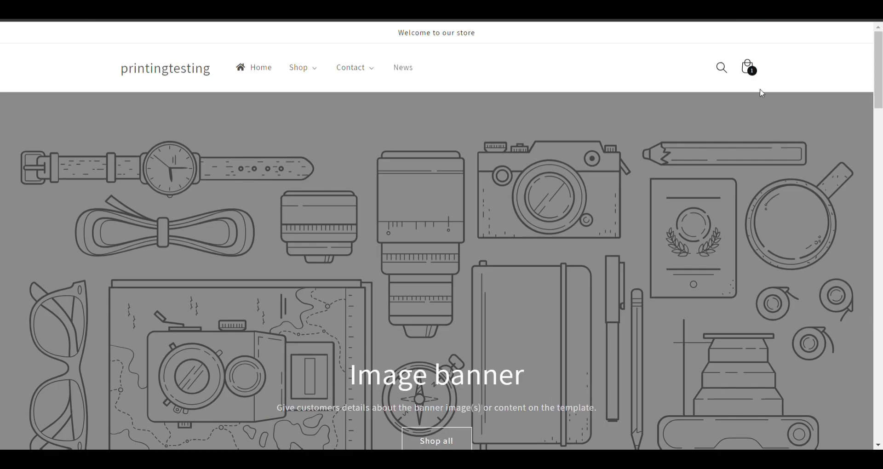
Check out the one-item cart and return to the Shipping step.
click(747, 66)
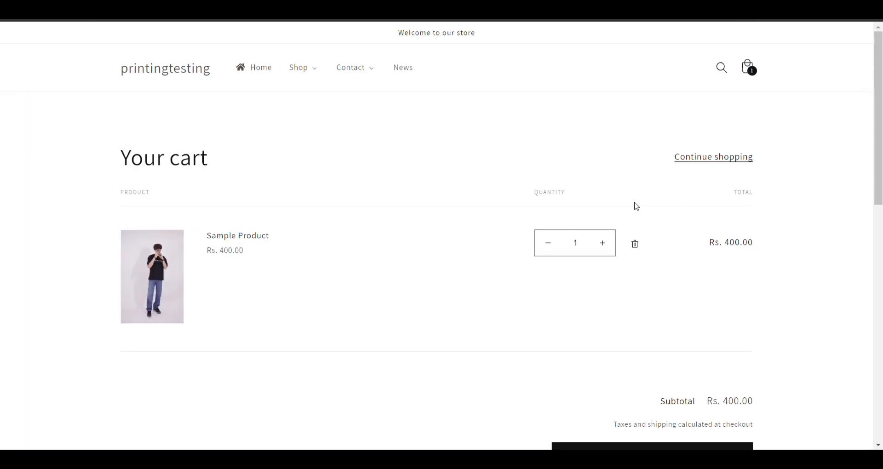
scroll(down, 3)
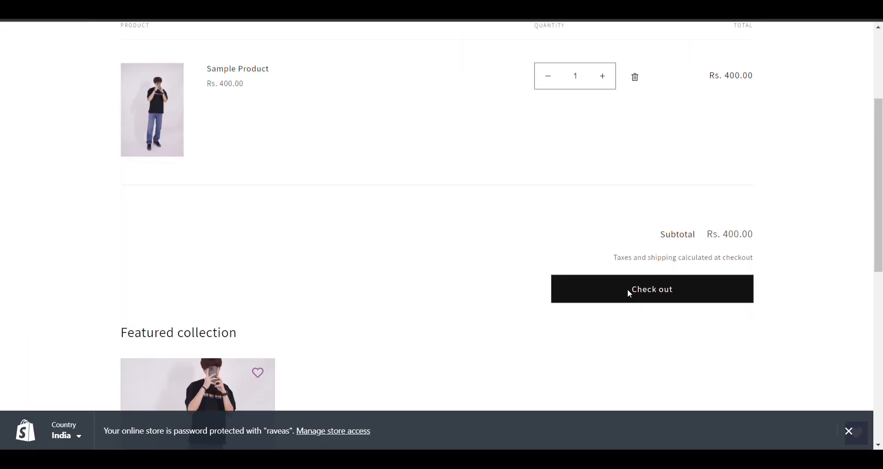
click(652, 289)
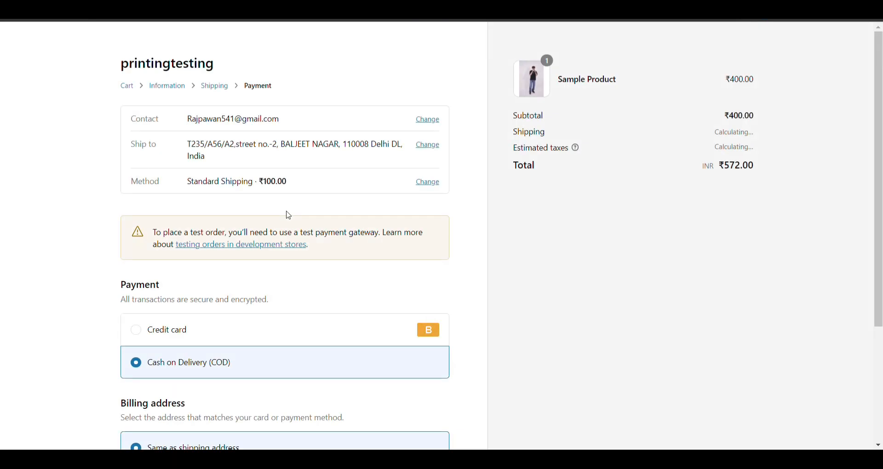
click(214, 86)
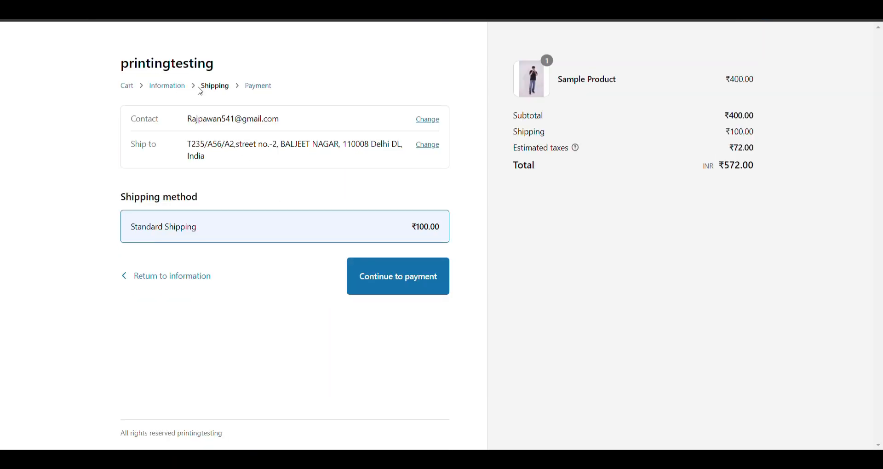
mouse_move(333, 227)
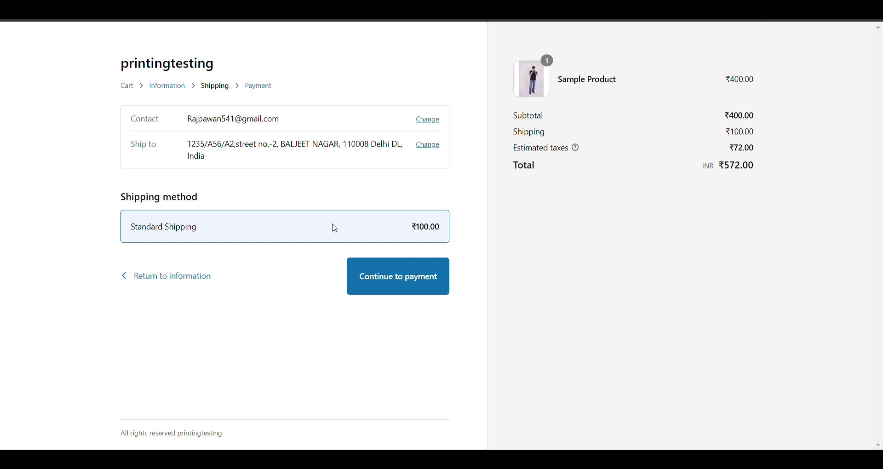
mouse_move(412, 230)
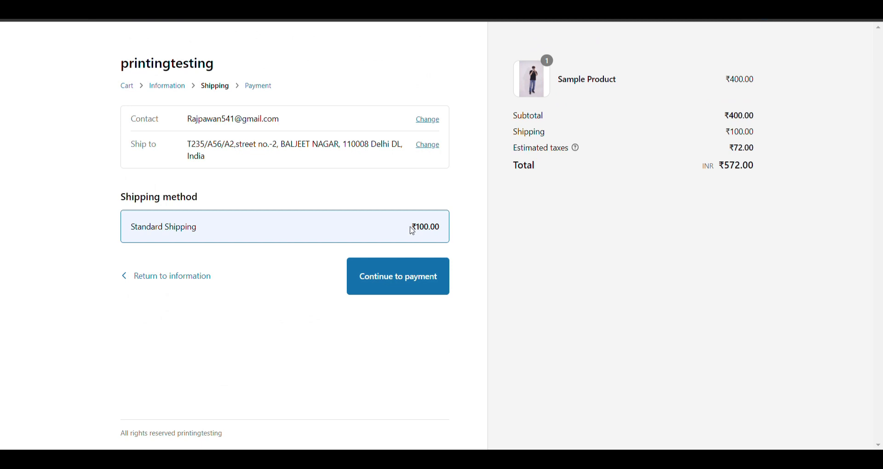
Reach the payment step with Standard Shipping ₹100 and review the credit card or Cash on Delivery choice.
click(397, 276)
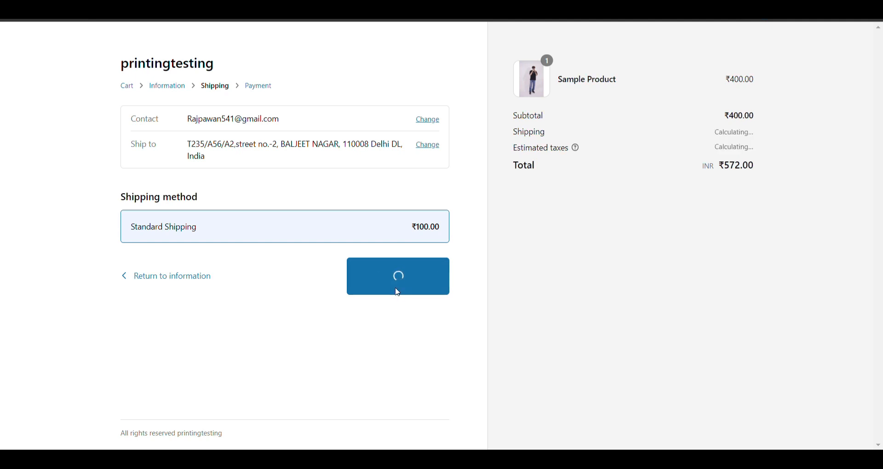
click(397, 276)
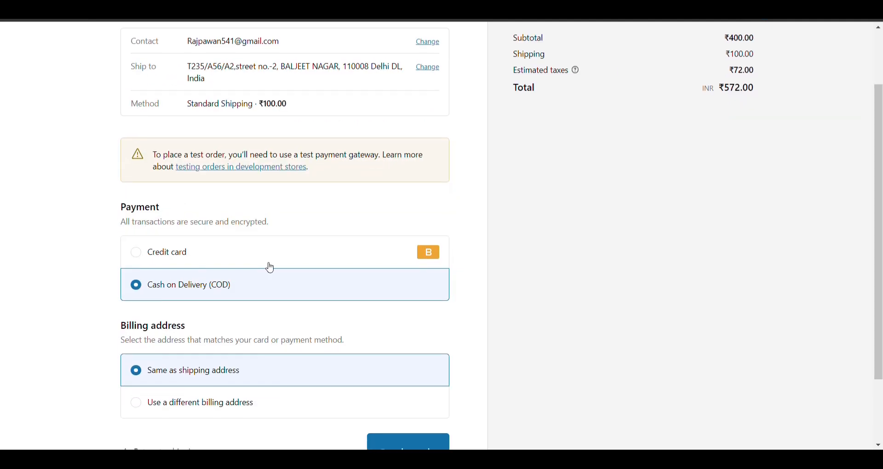
mouse_move(294, 249)
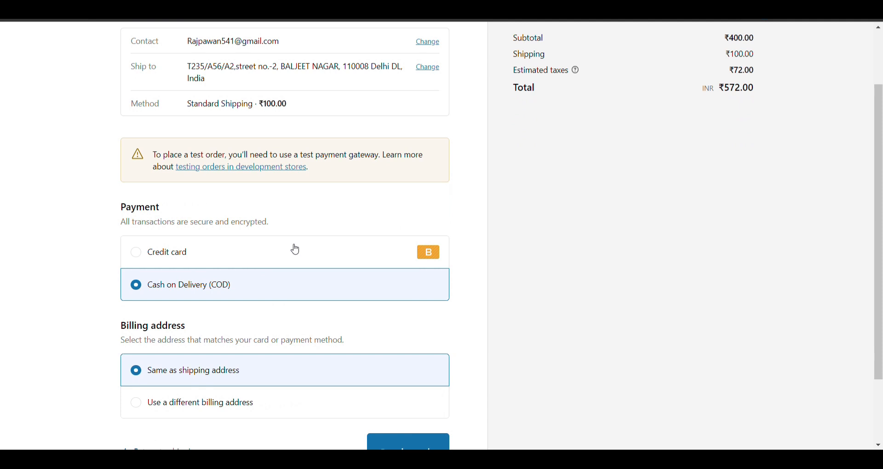
scroll(down, 3)
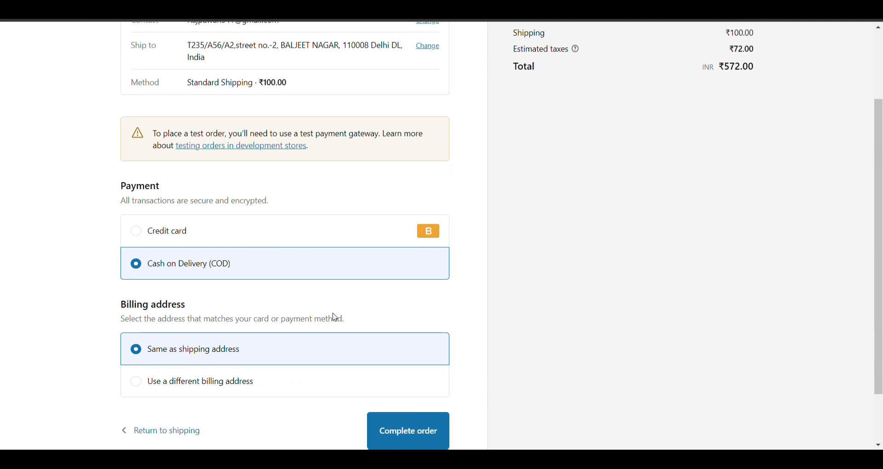
scroll(up, 3)
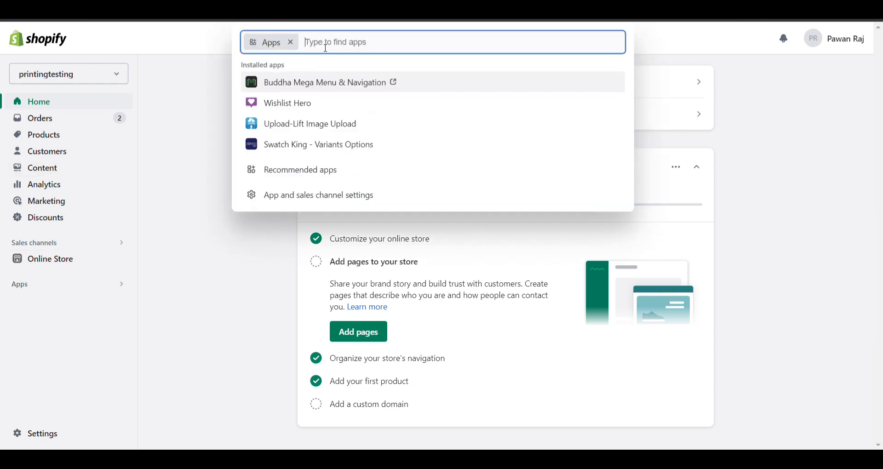
Search for 'advance cash', open the Advanced Cash on Delivery listing and add the app.
text(advab)
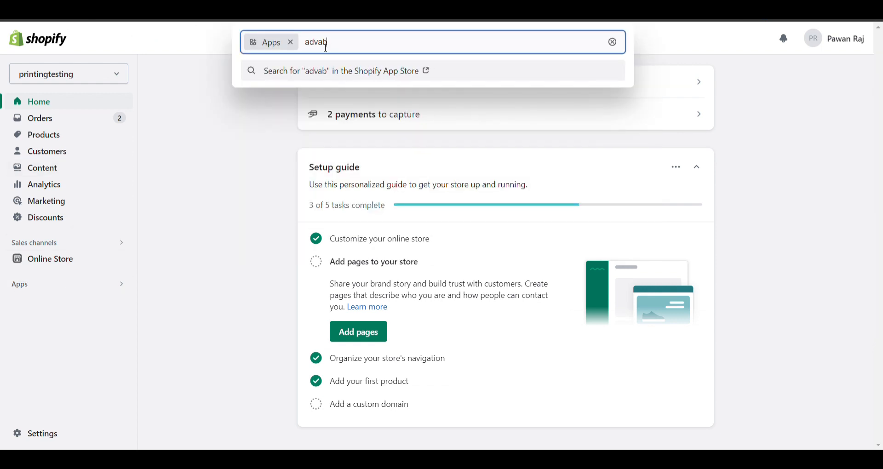
text(advance cash on delivery)
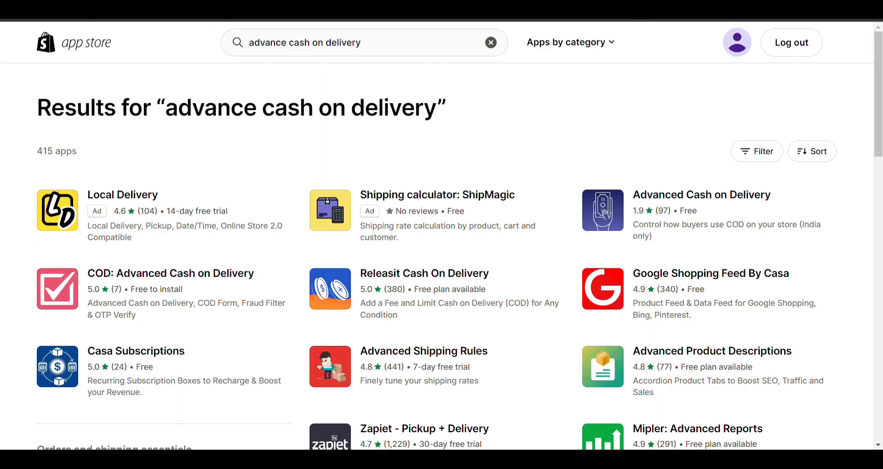
scroll(down, 3)
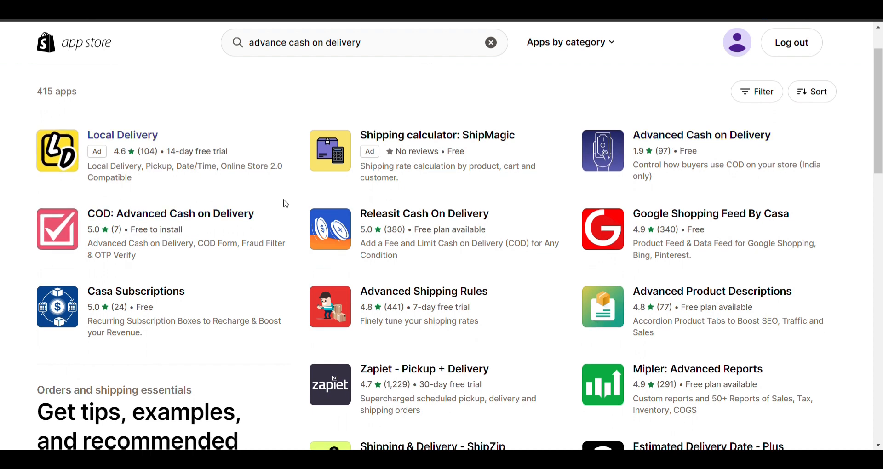
click(702, 135)
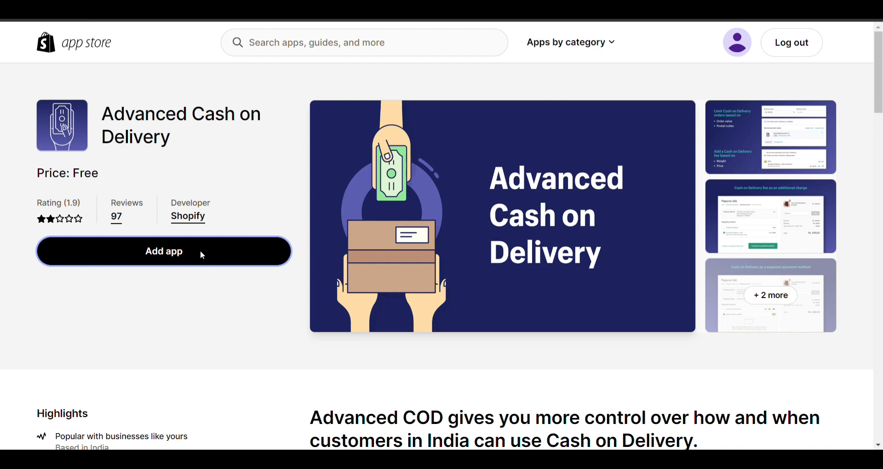
click(163, 251)
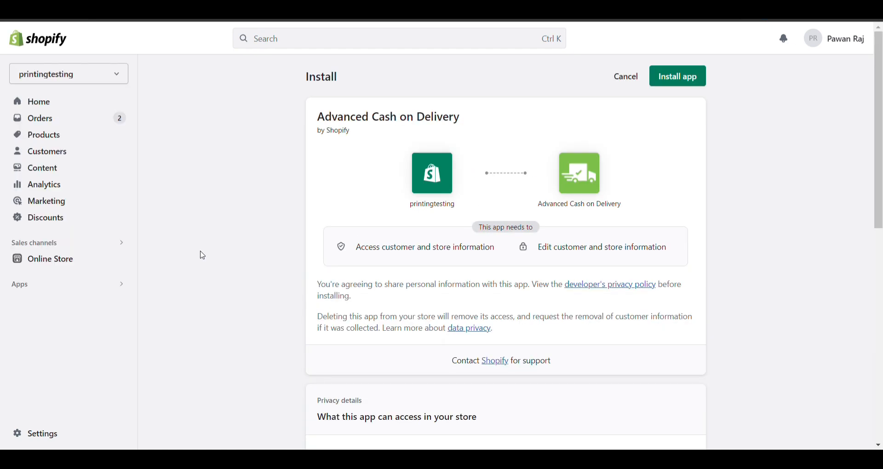
mouse_move(719, 50)
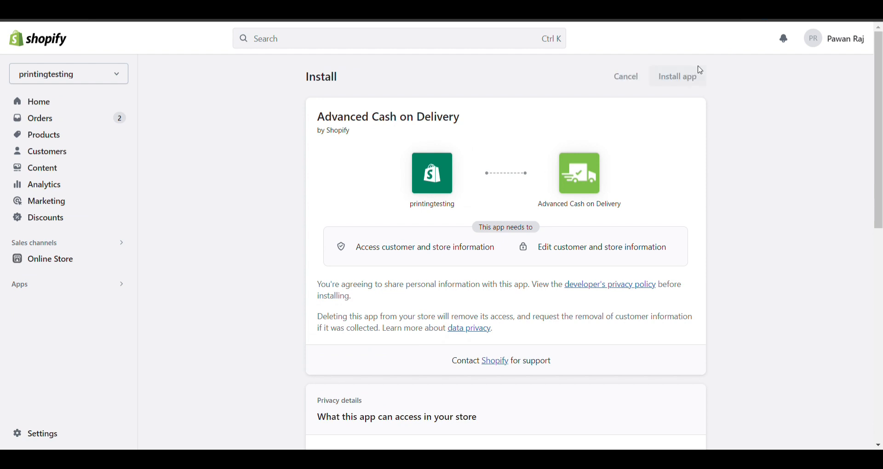
Install Advanced Cash on Delivery and open it from the Apps sidebar.
click(678, 76)
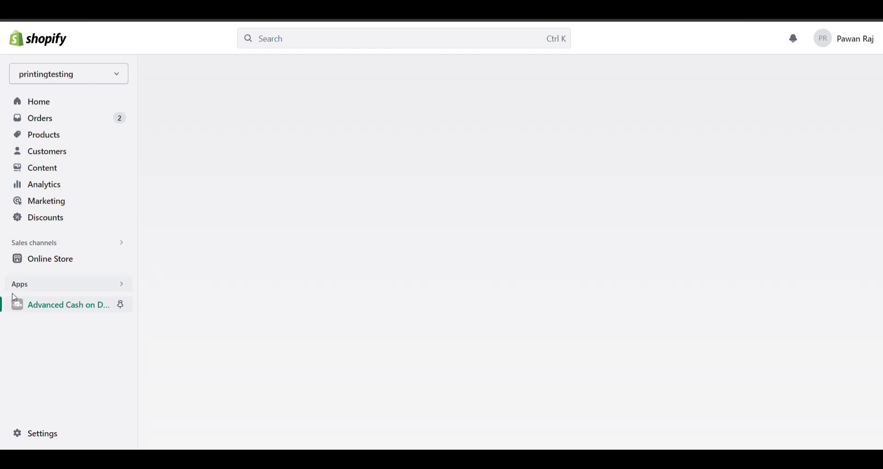
click(68, 304)
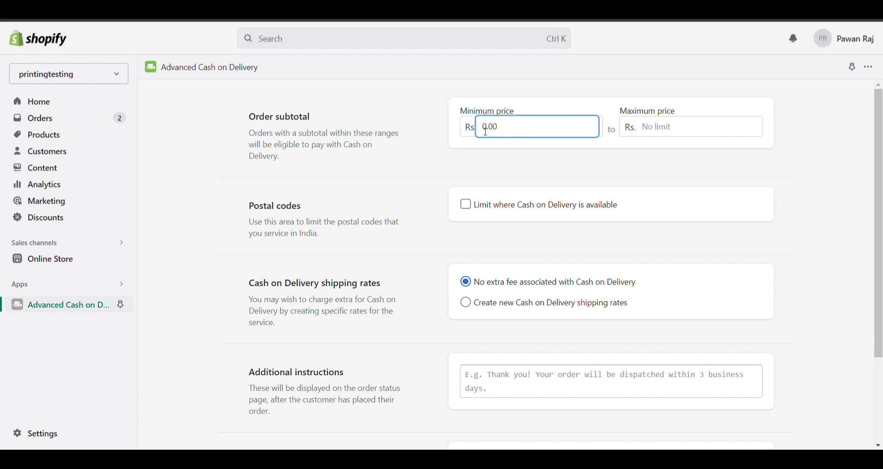
Choose to create new custom Cash on Delivery shipping rates.
scroll(down, 3)
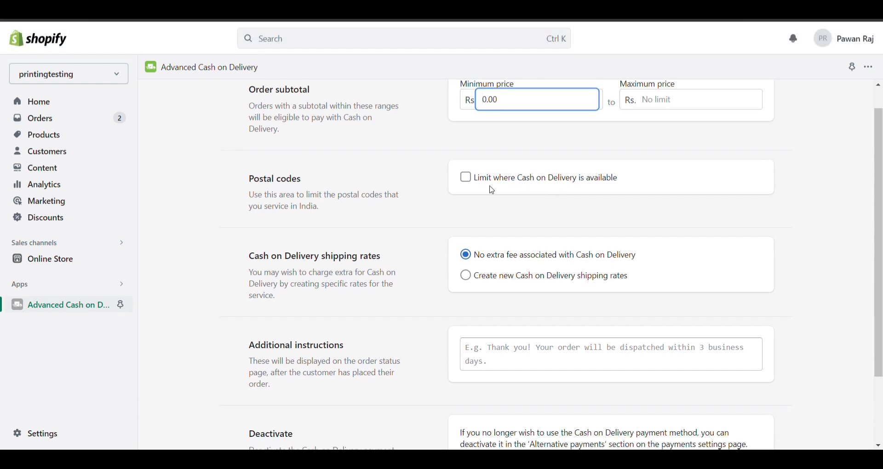
click(465, 177)
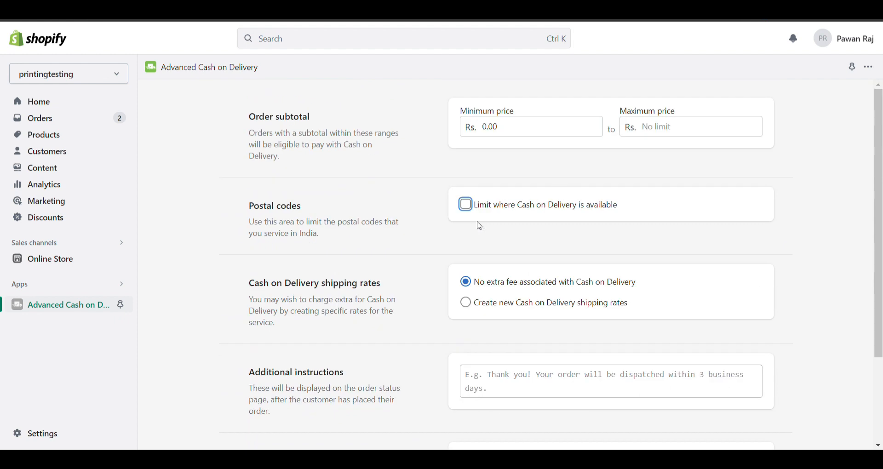
scroll(down, 3)
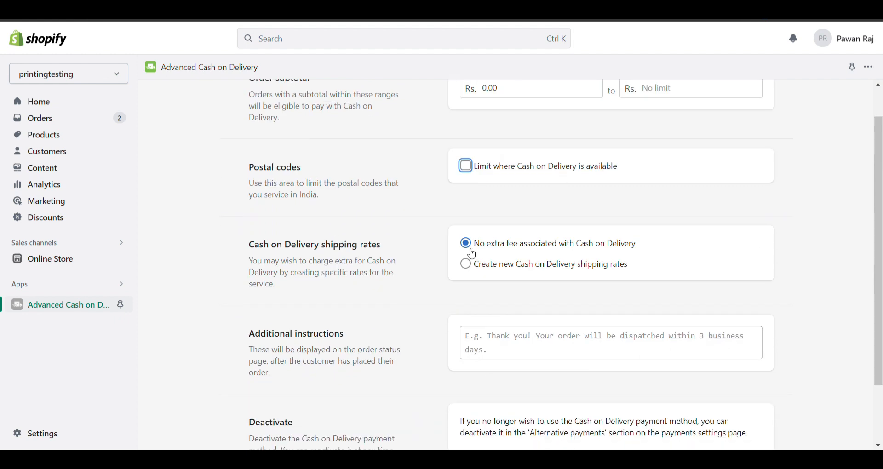
click(465, 264)
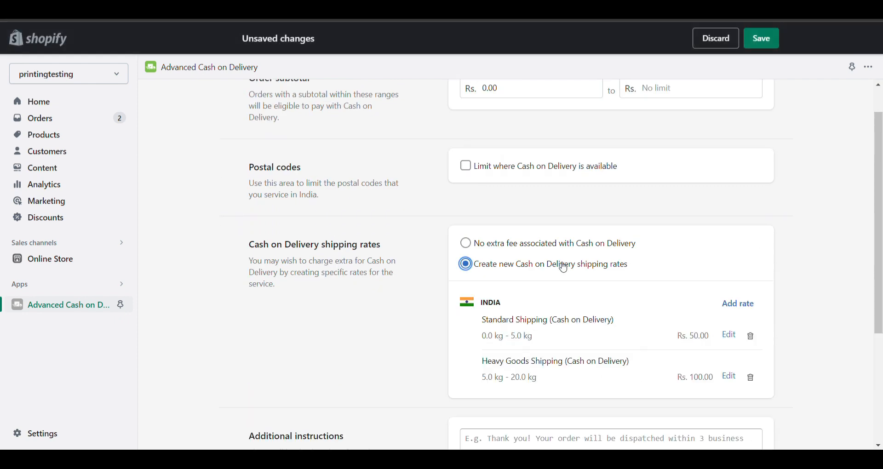
scroll(down, 3)
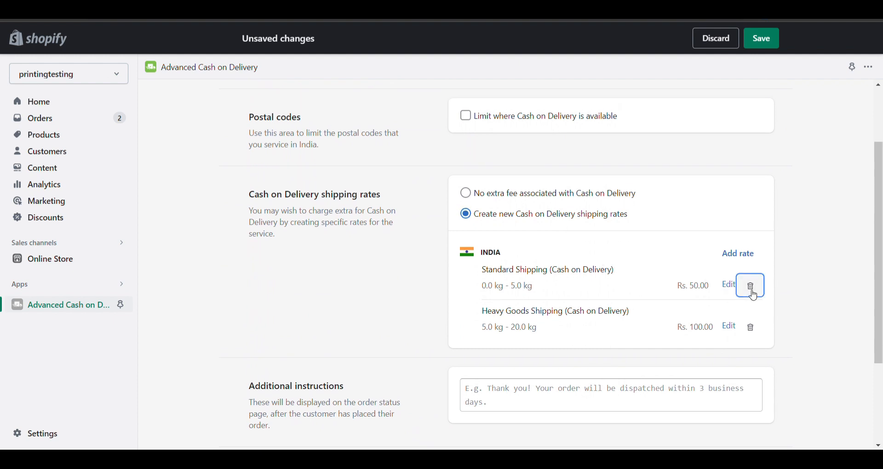
Delete the preset Standard Shipping and Heavy Goods Shipping rates for India.
click(749, 285)
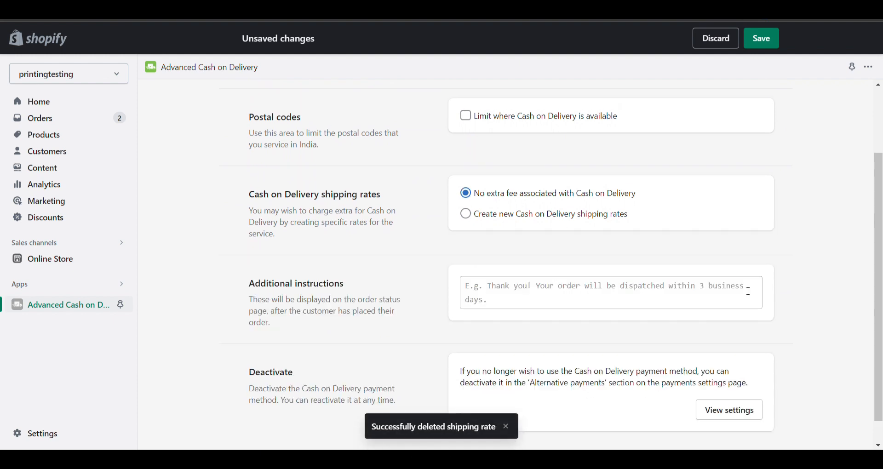
click(466, 213)
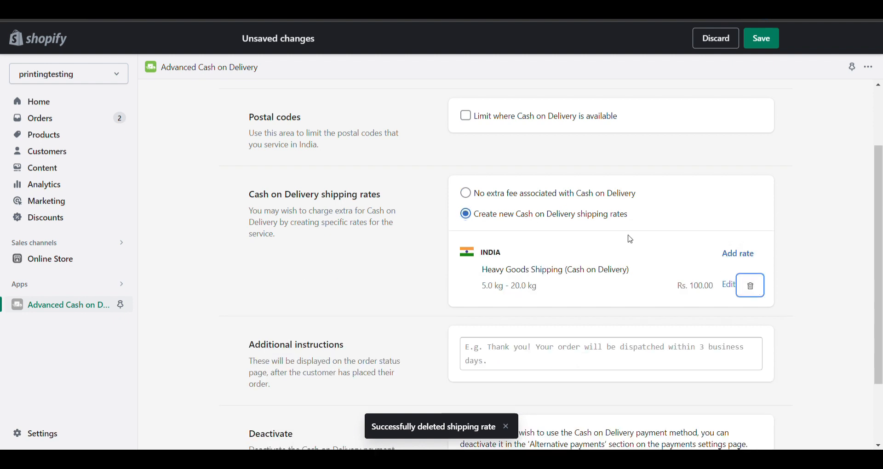
click(749, 285)
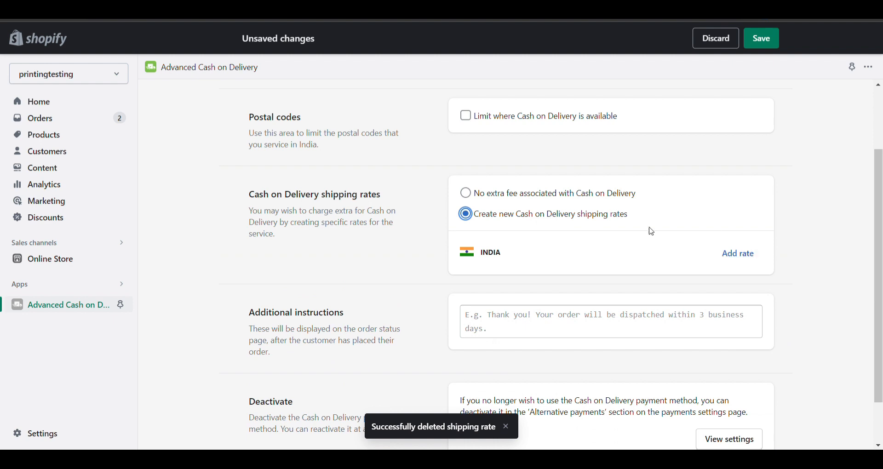
Add a price-based Standard Shipping(Cash on Delivery) rate of Rs. 100 for orders from Rs. 0.
click(737, 253)
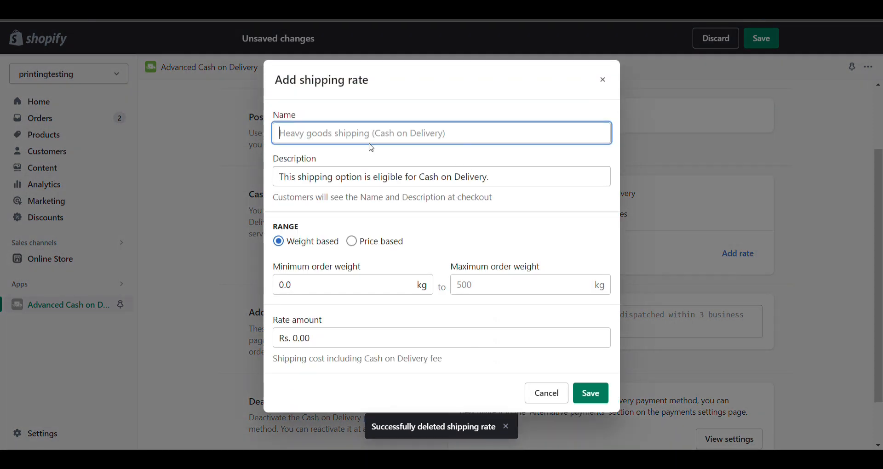
text(Ca)
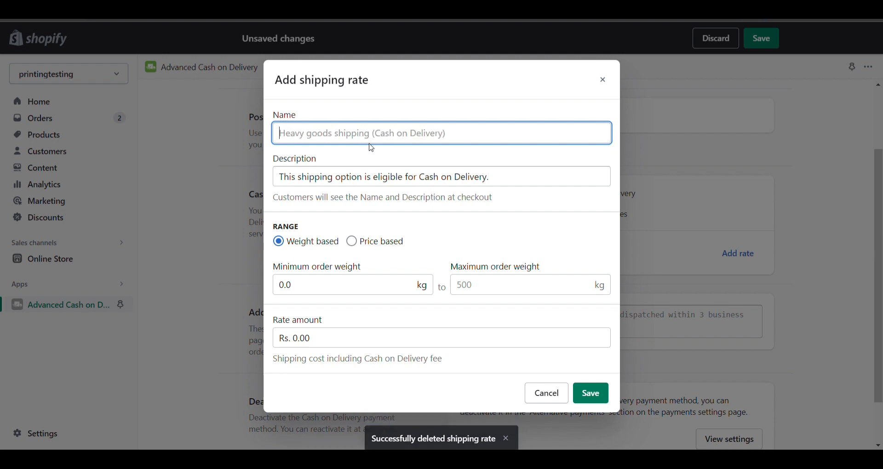
text(Shipping(Cash on Delivery)
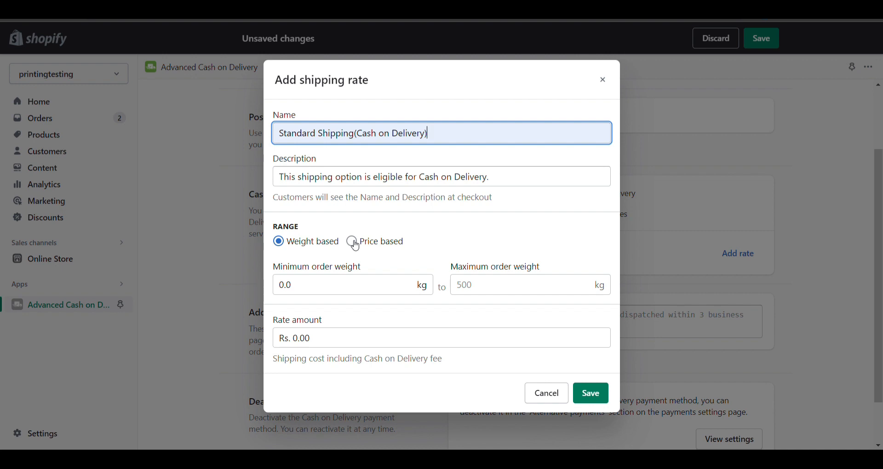
click(352, 241)
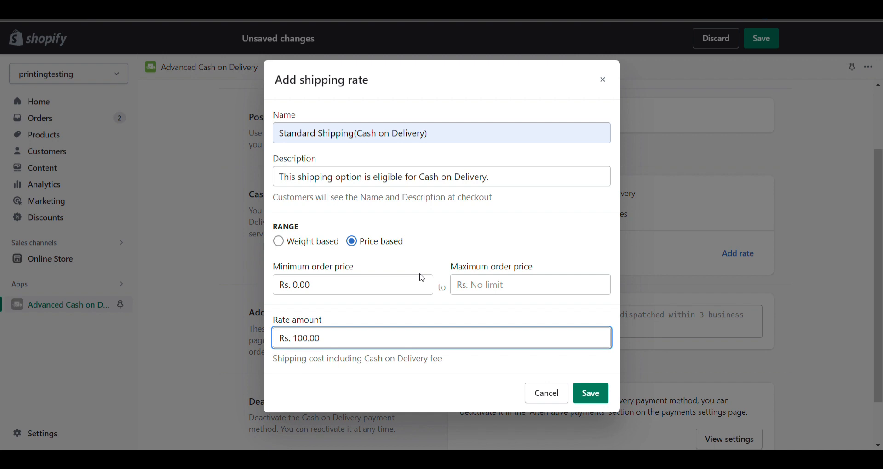
mouse_move(387, 150)
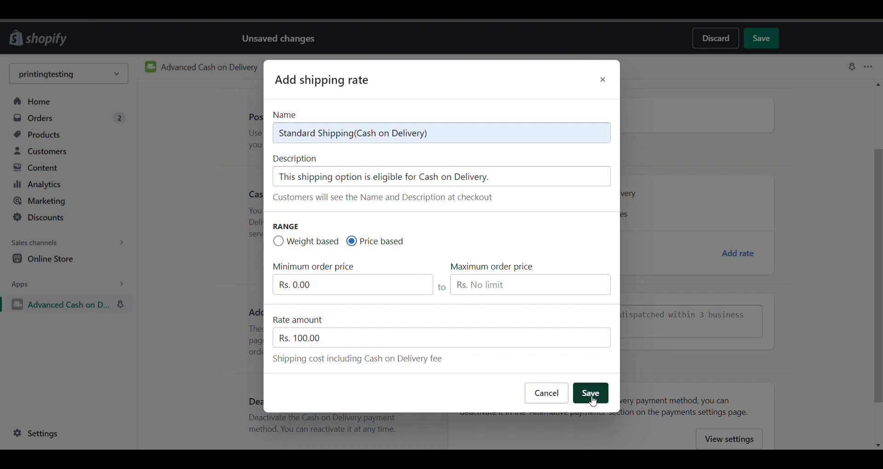
click(278, 241)
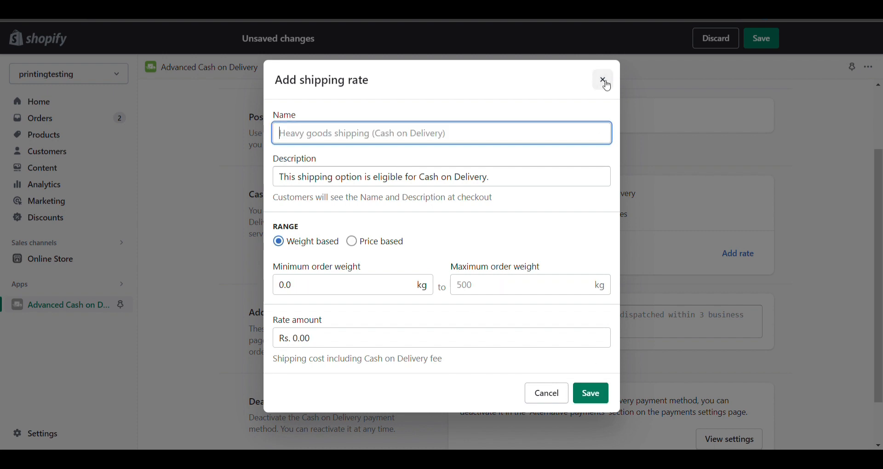
Close the add-rate form and save the Cash on Delivery settings.
click(601, 79)
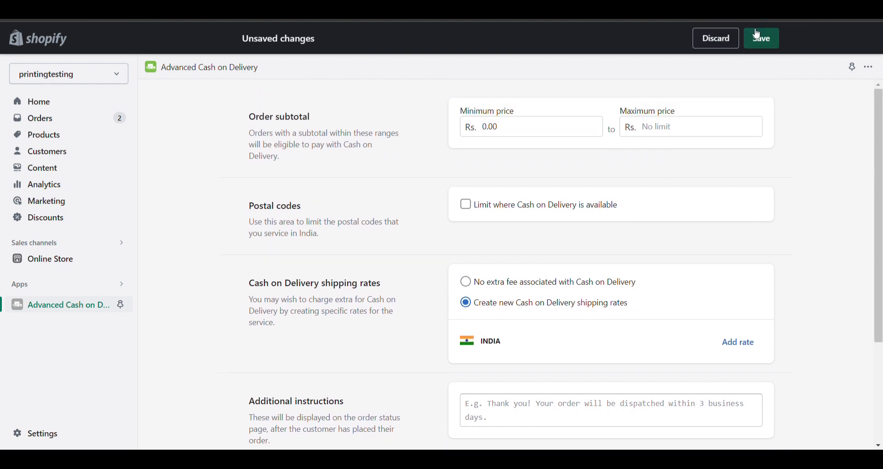
click(761, 38)
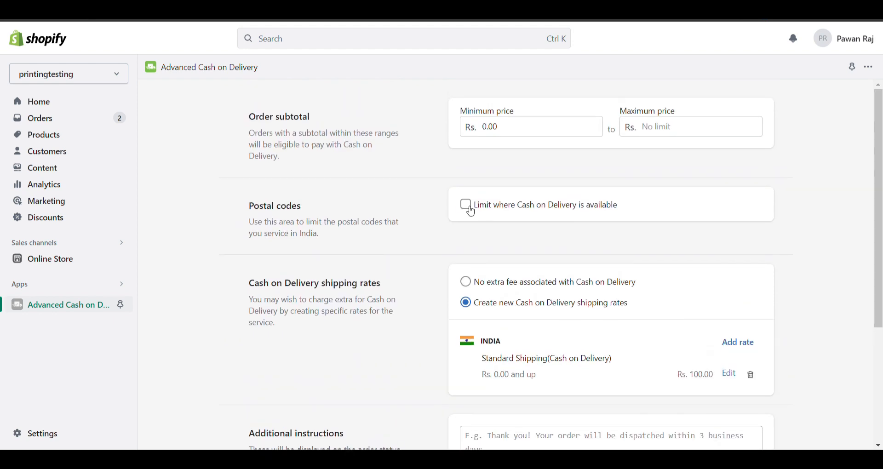
Try the 'Limit where Cash on Delivery is available' option, then go to the store Settings.
click(465, 204)
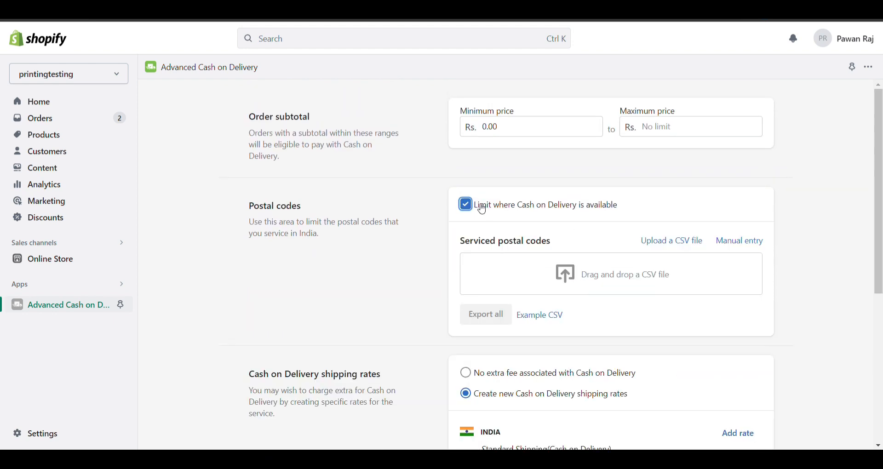
scroll(down, 3)
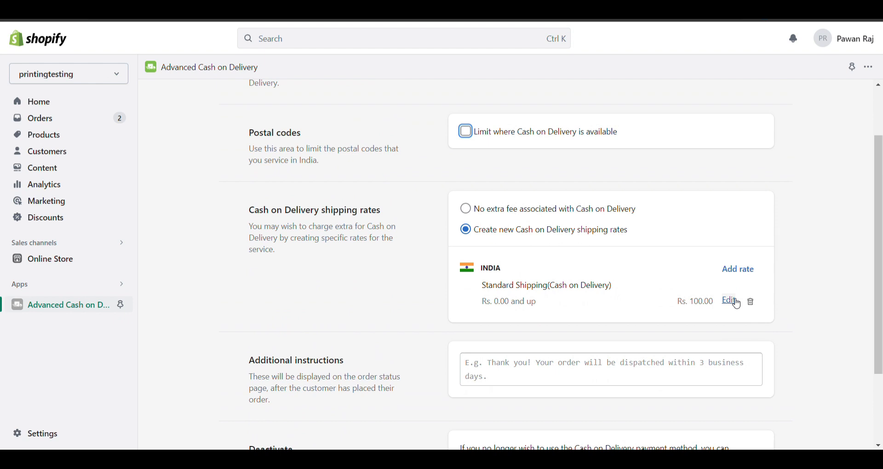
scroll(down, 3)
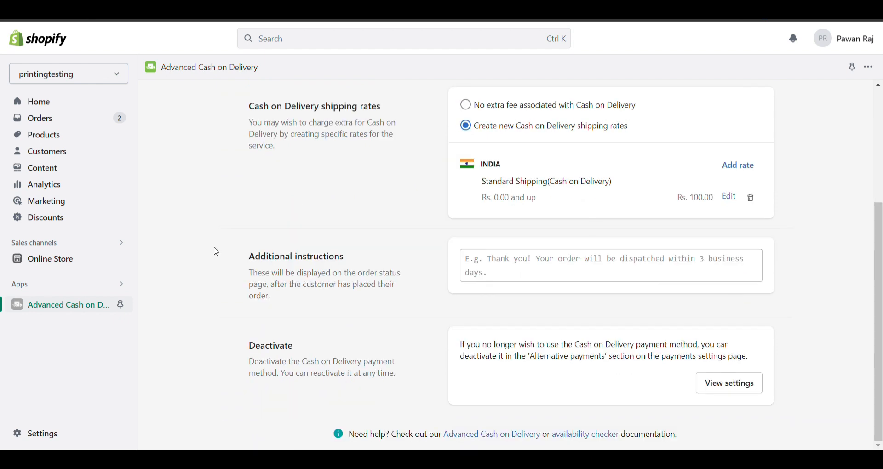
click(42, 433)
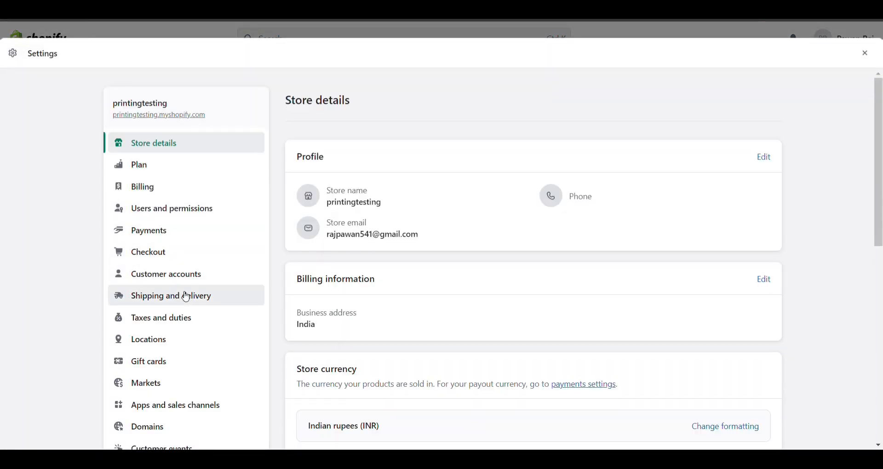
In Shipping and delivery, delete the Domestic zone's Standard Shipping rate.
click(171, 295)
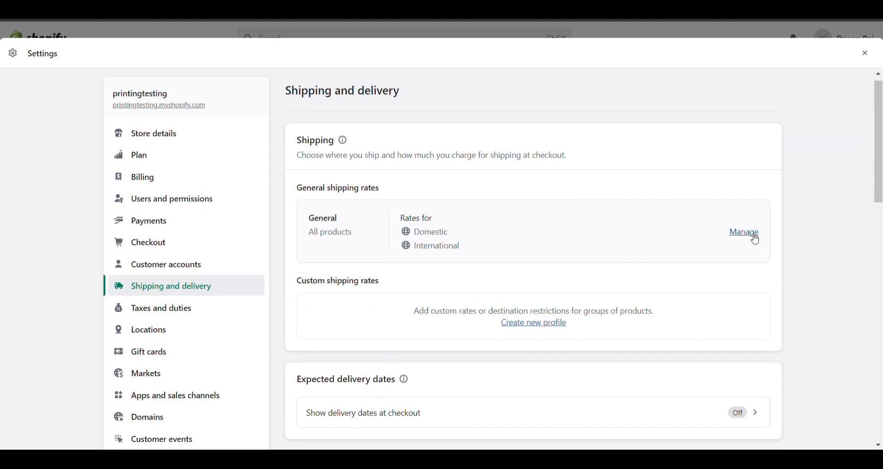
click(743, 232)
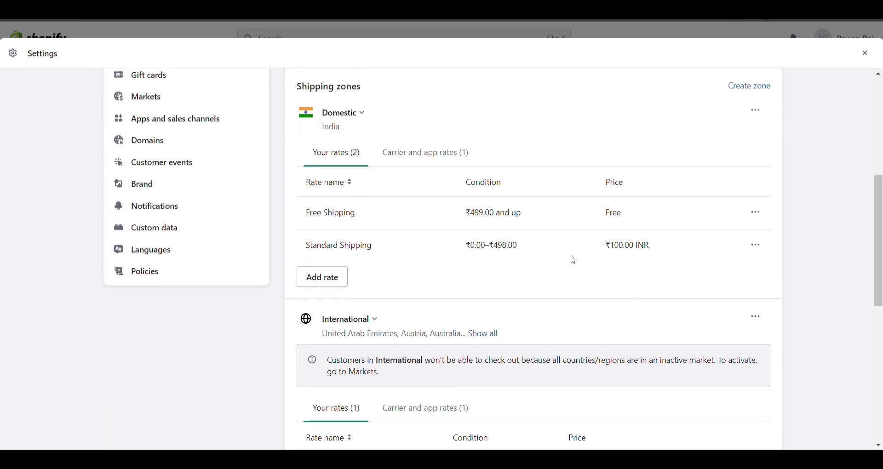
scroll(down, 3)
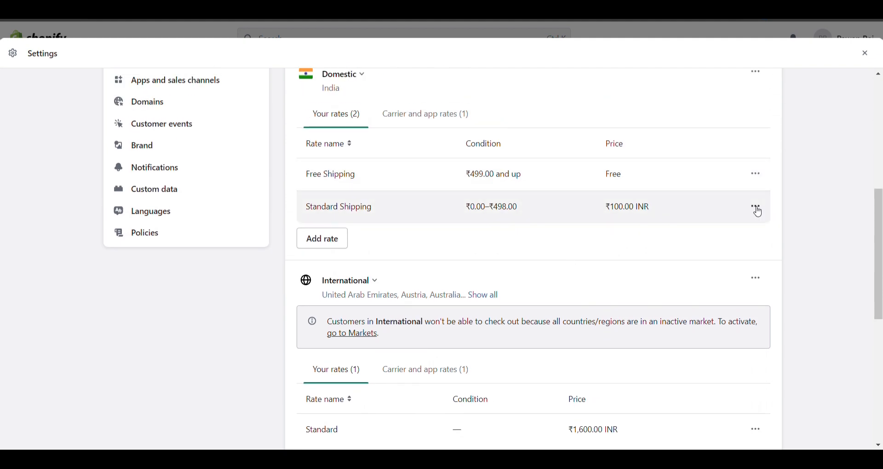
click(755, 209)
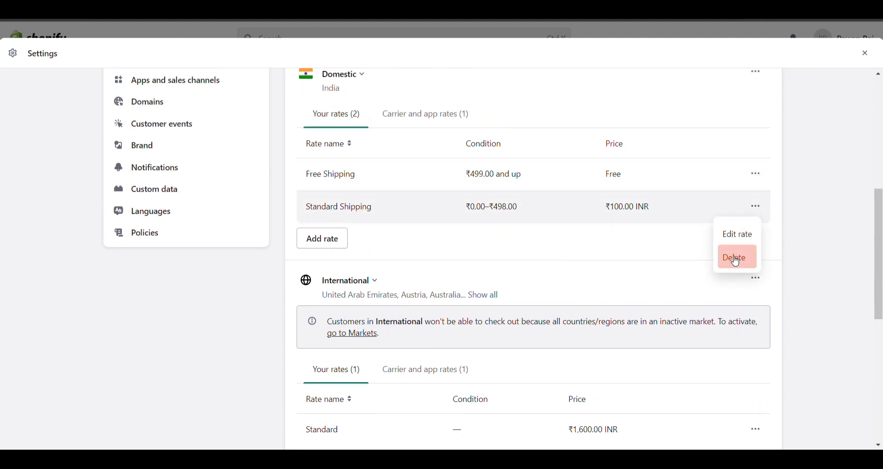
click(734, 258)
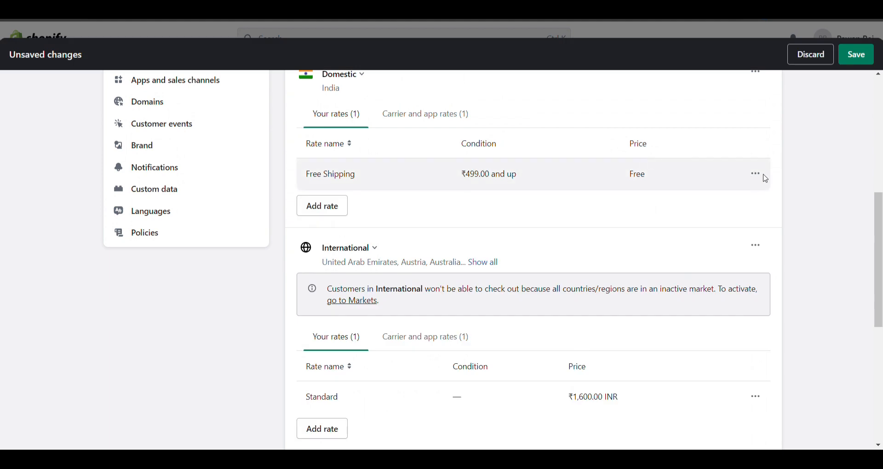
Remove the ₹499 minimum from Free Shipping and save the shipping profile.
click(755, 174)
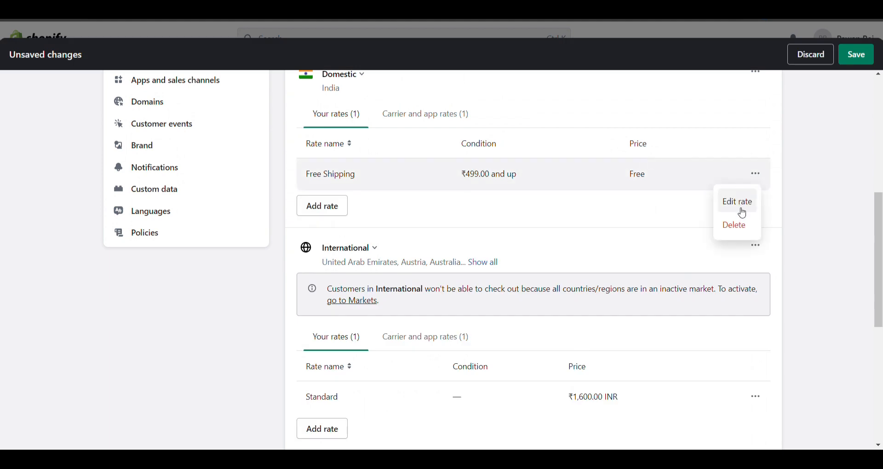
click(737, 201)
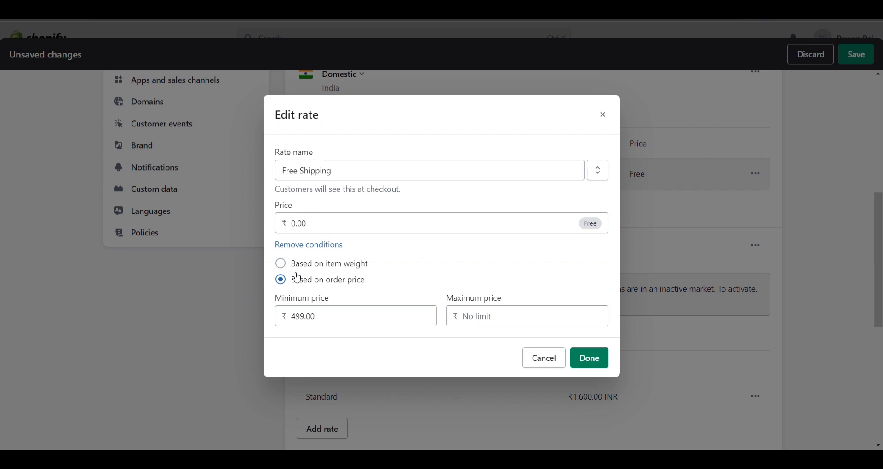
click(309, 244)
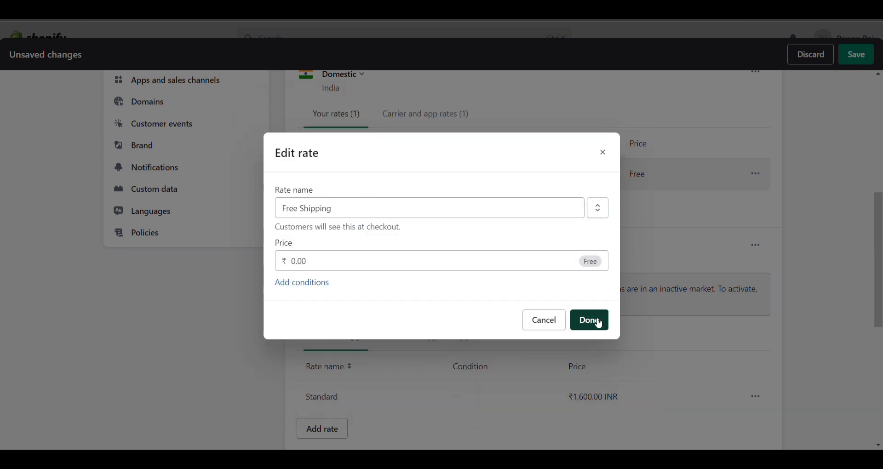
click(589, 320)
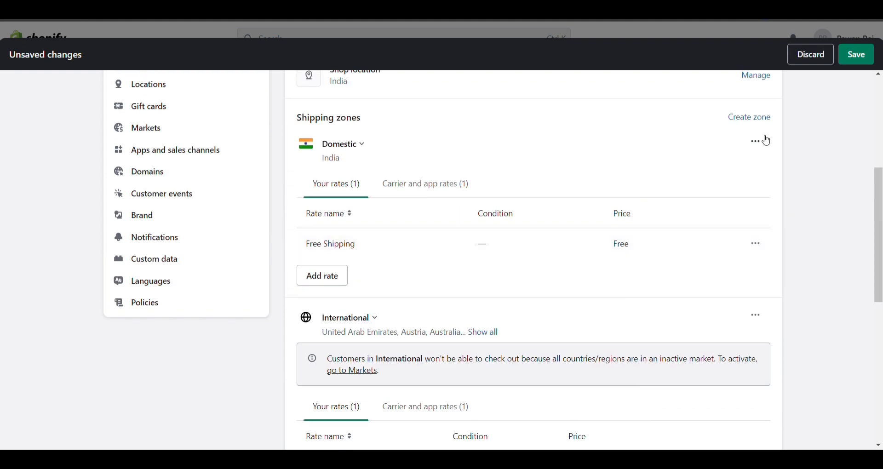
click(855, 54)
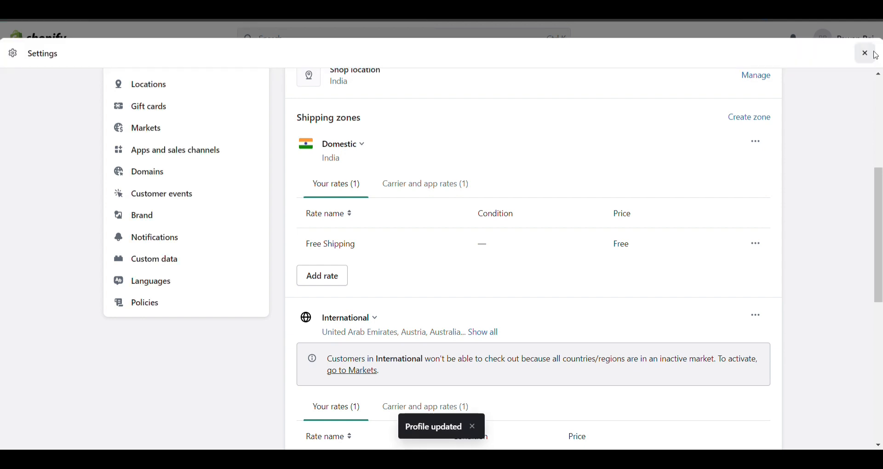
click(864, 52)
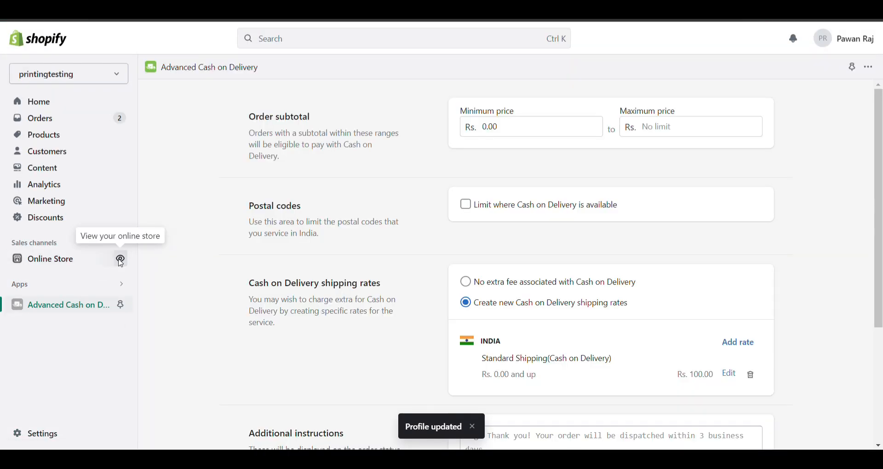
click(120, 259)
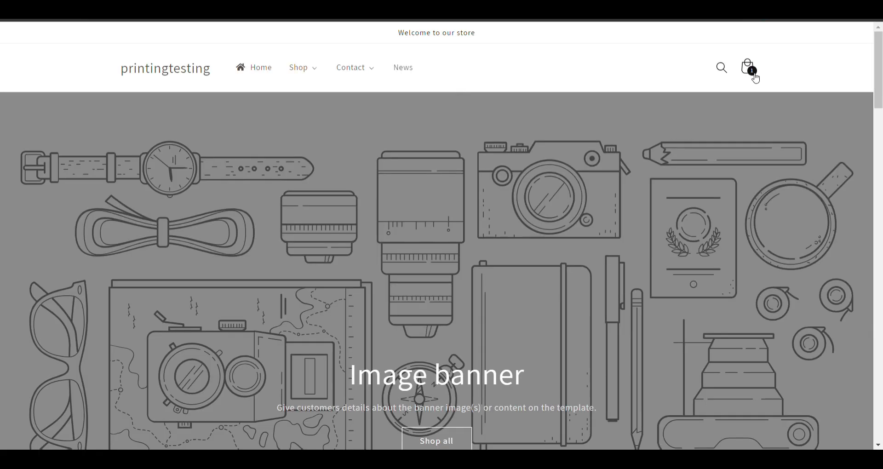
click(745, 65)
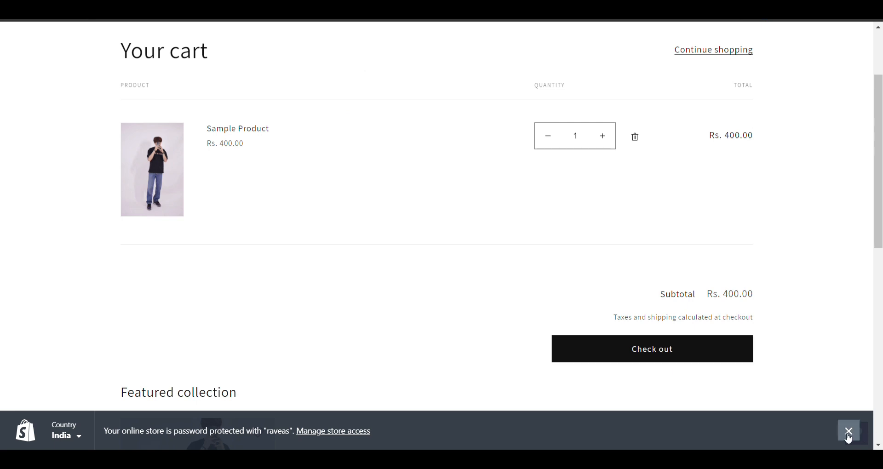
click(652, 349)
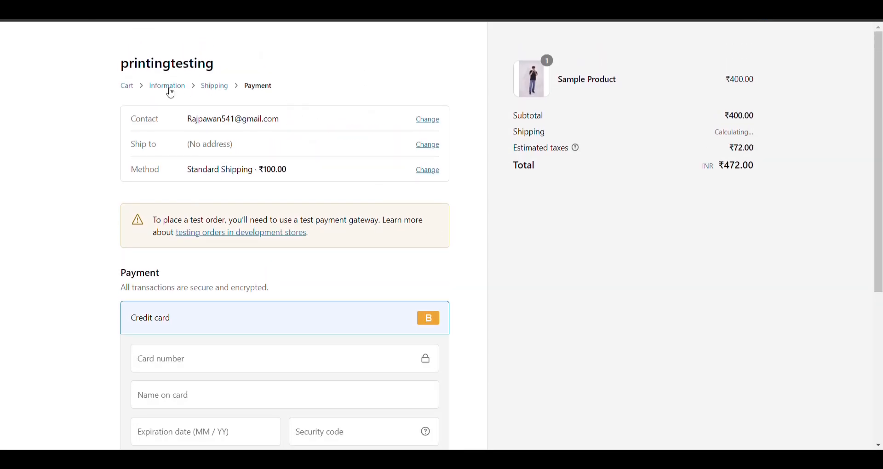
click(167, 86)
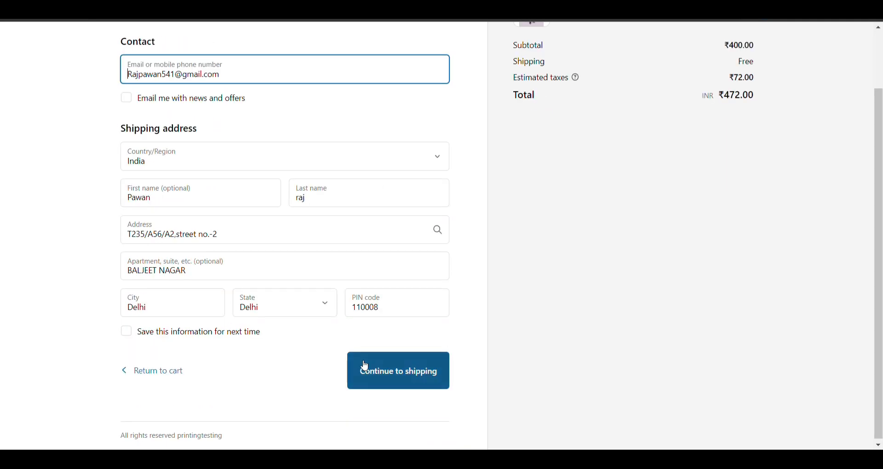
click(398, 369)
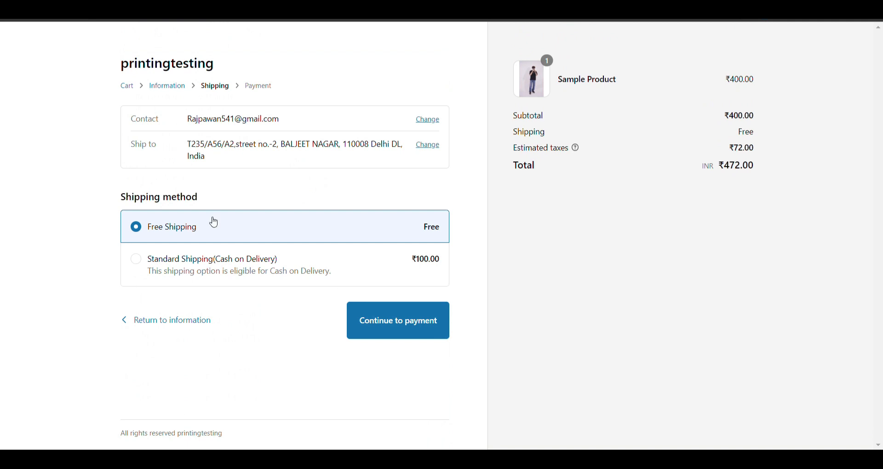
mouse_move(260, 236)
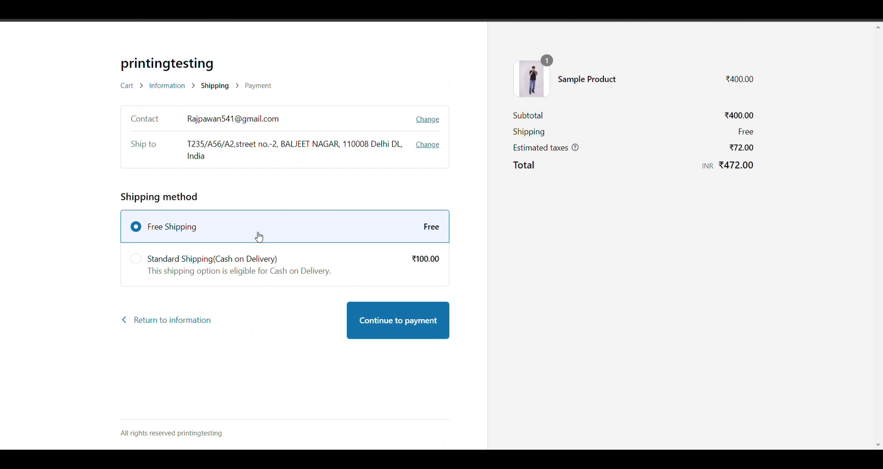
mouse_move(243, 234)
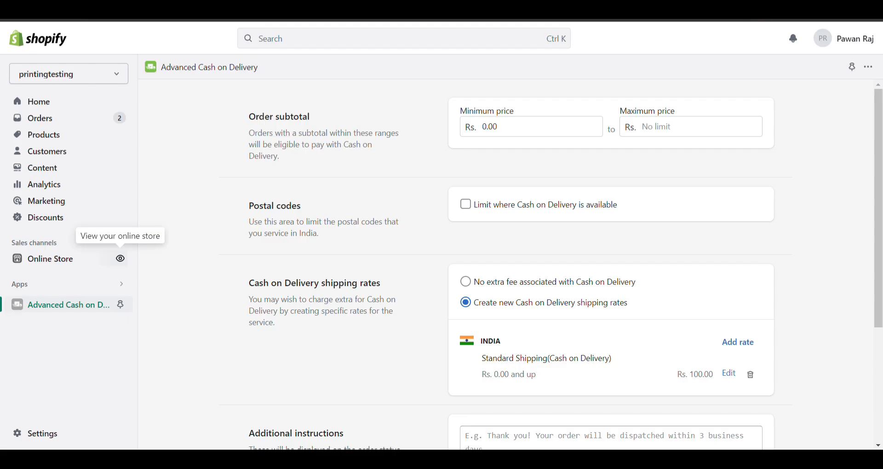
In Shipping and delivery, rename the Domestic free rate to Free Shipping(Prepaid).
click(39, 101)
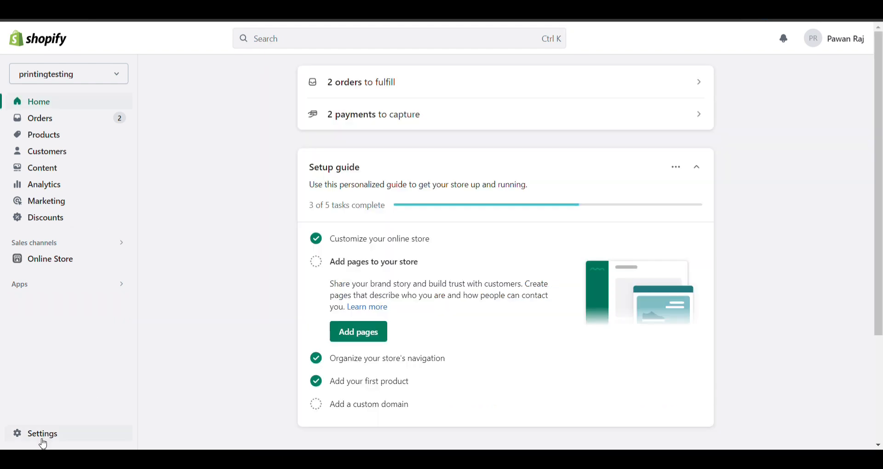
click(42, 433)
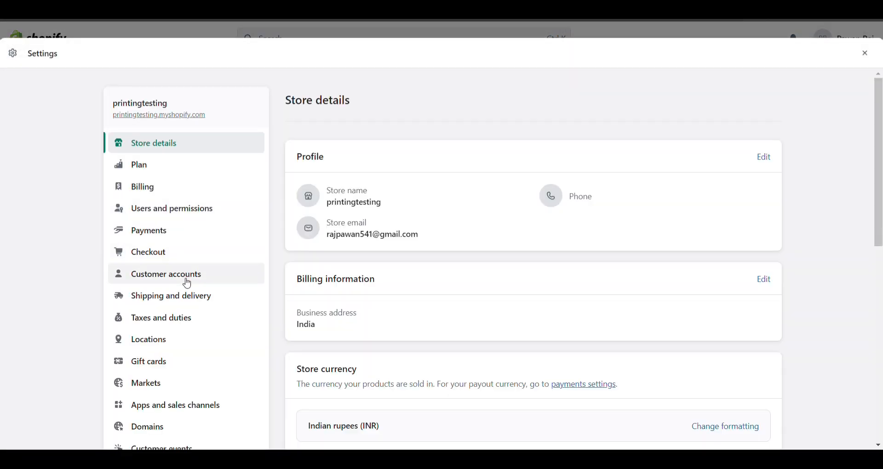
click(171, 295)
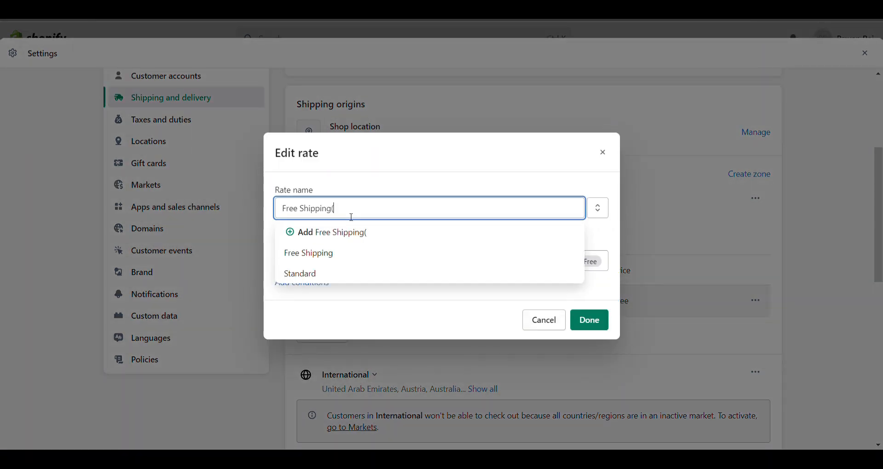
text(Prepaoie)
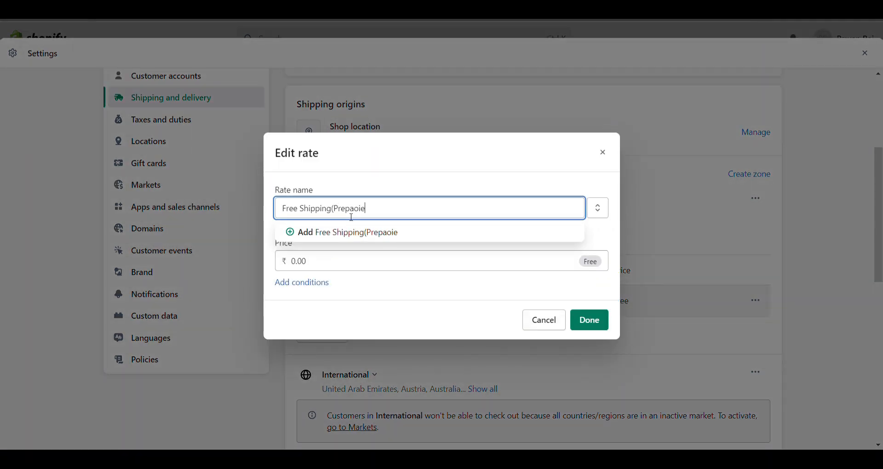
text(Prepaid)
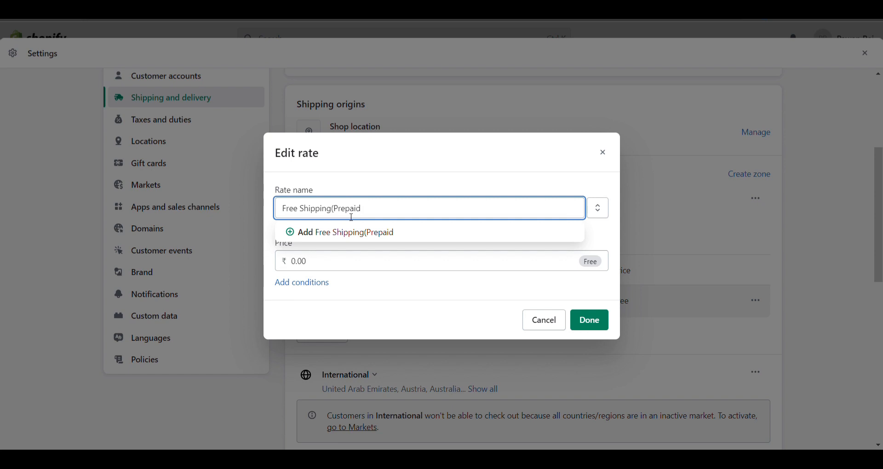
Confirm the renamed rate and save the shipping profile.
click(589, 320)
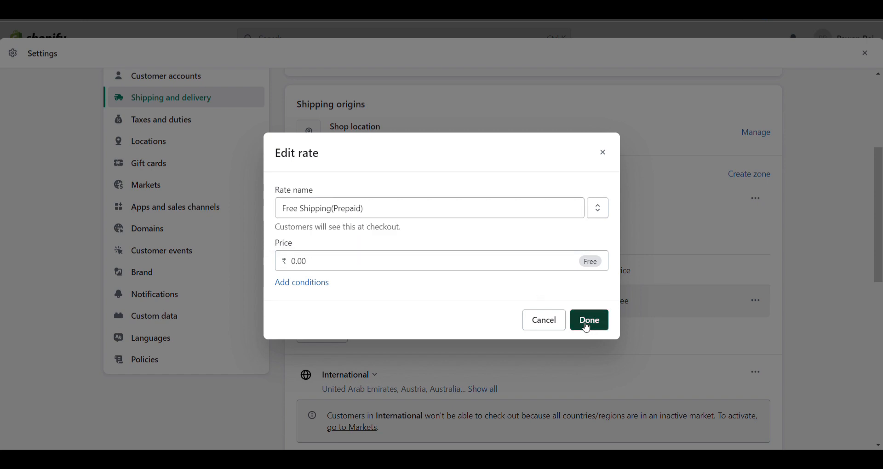
click(589, 320)
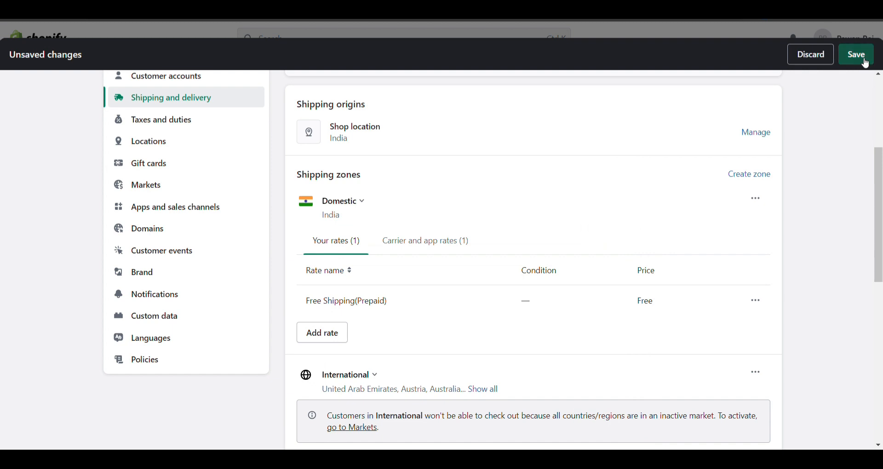
click(855, 55)
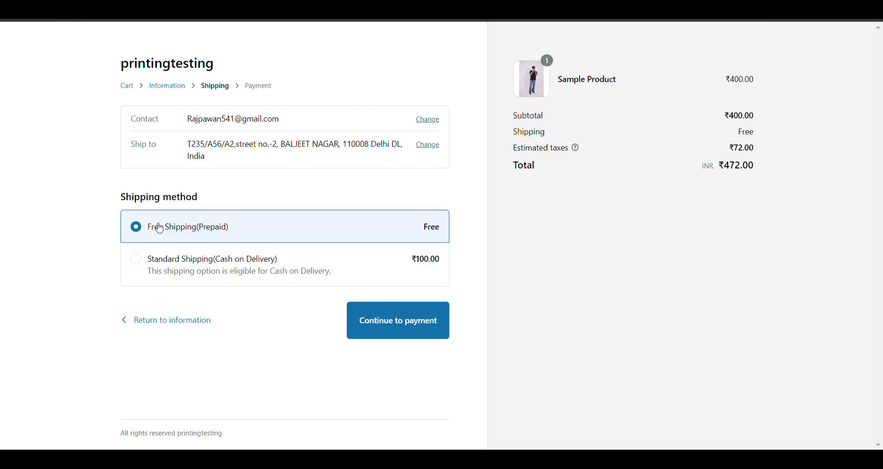
mouse_move(236, 269)
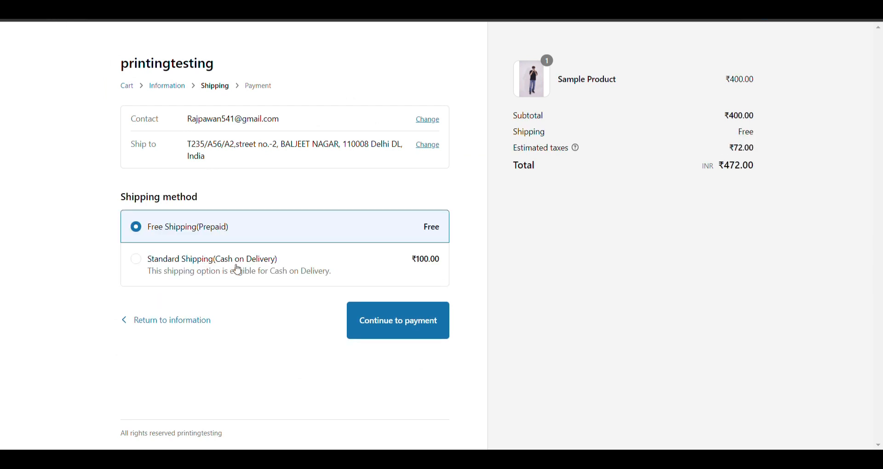
mouse_move(300, 234)
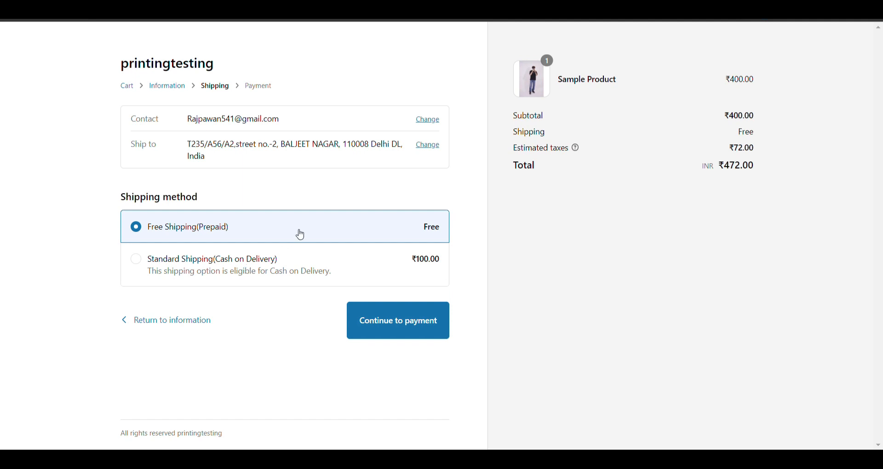
Preview payment, then select Standard Shipping(Cash on Delivery) for ₹100 shipping and a ₹572 total.
click(398, 320)
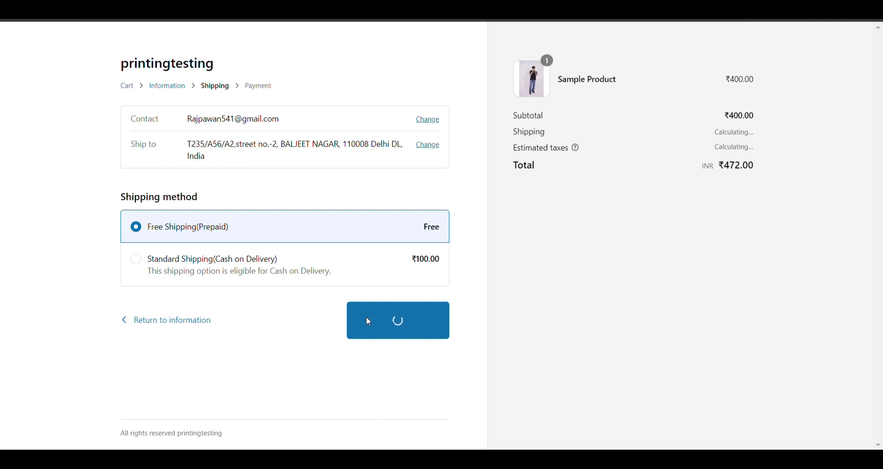
click(397, 320)
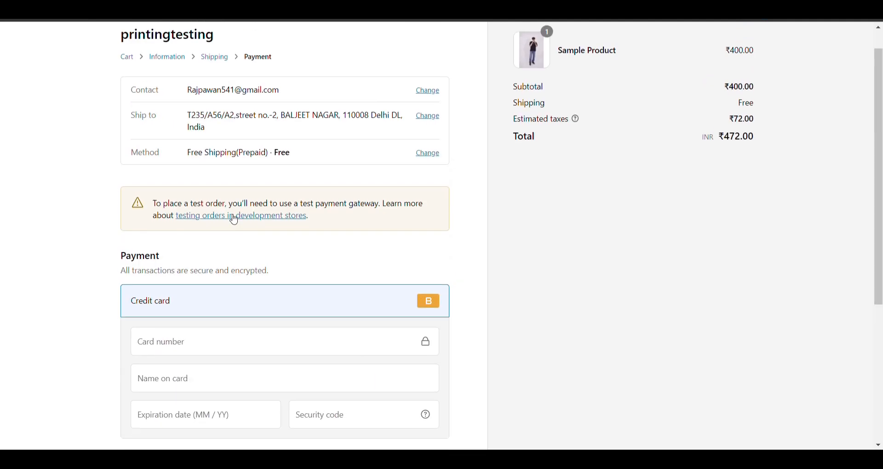
scroll(down, 3)
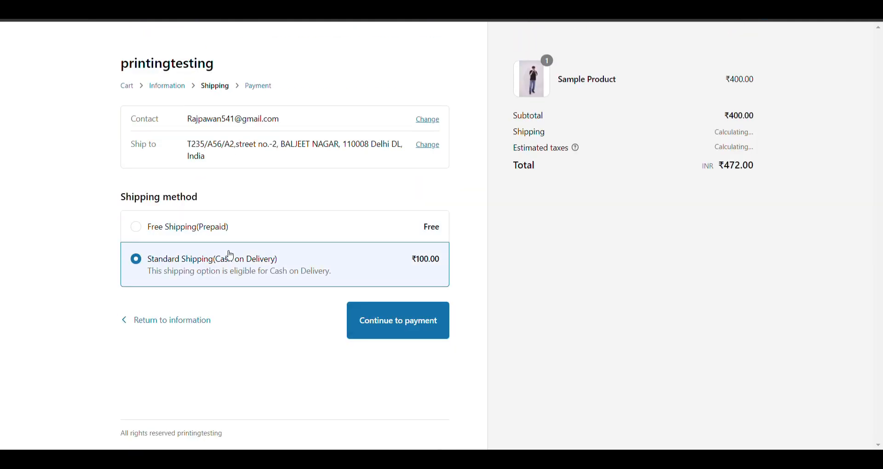
click(397, 320)
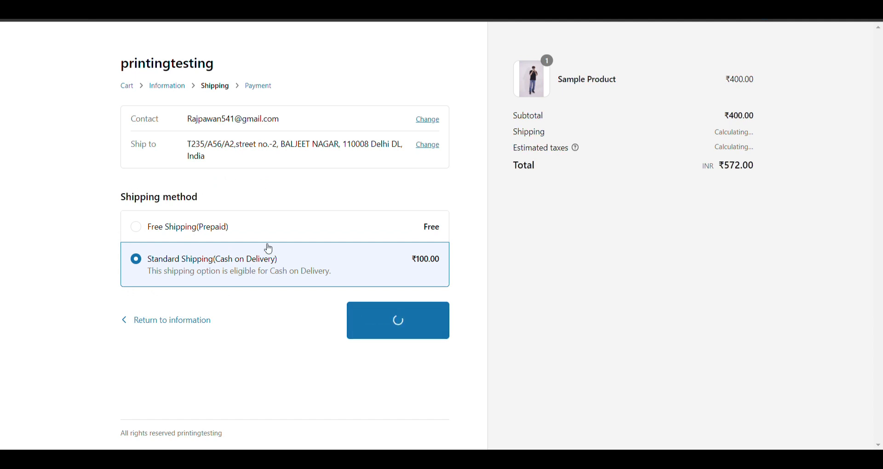
click(397, 320)
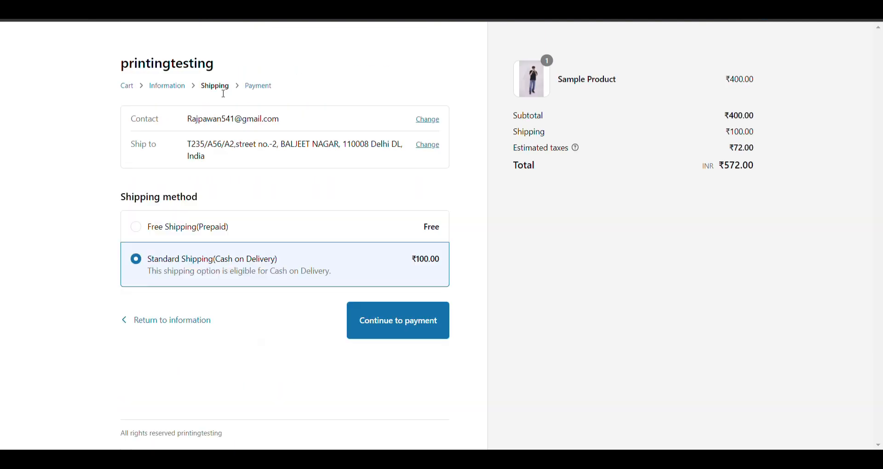
mouse_move(235, 237)
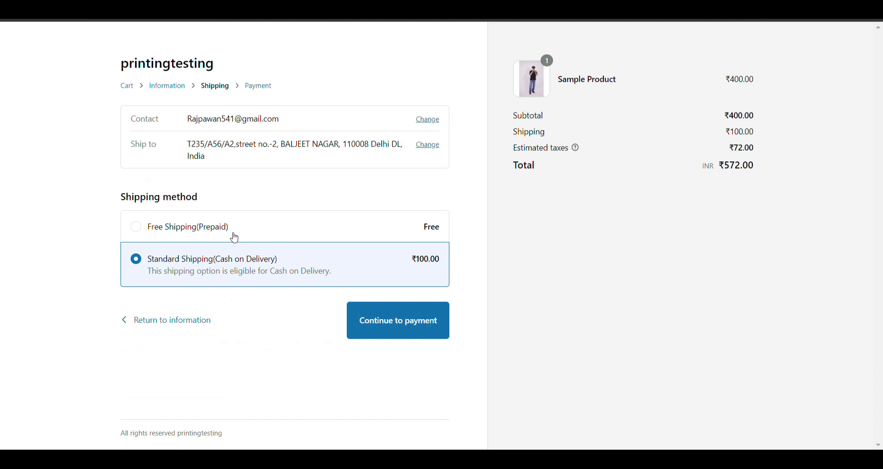
mouse_move(314, 273)
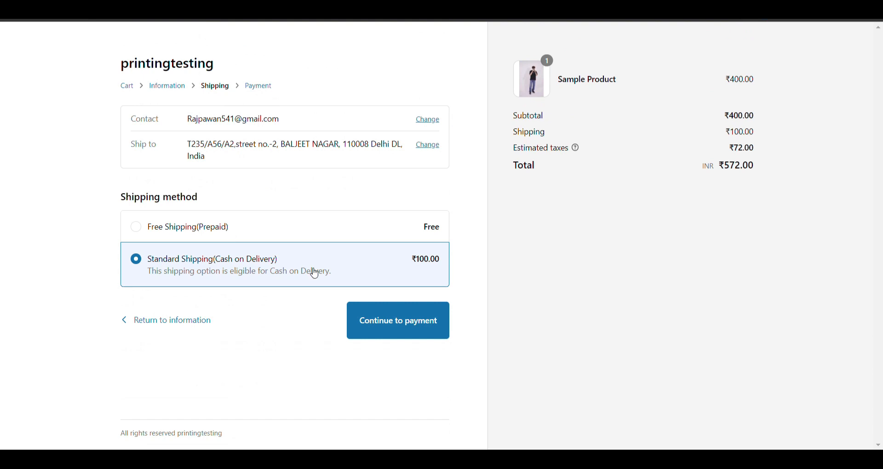